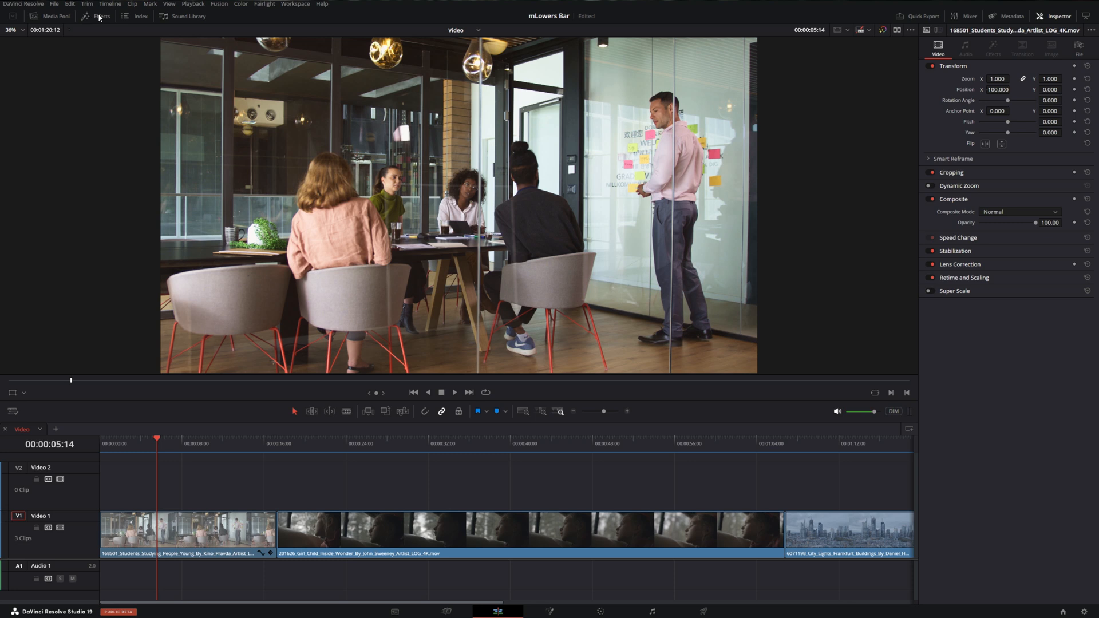
Step: Search effects for 'mLower', then open Toolbox > Titles > mLowers Bar
{"action": "left_click", "coordinate": [98, 16]}
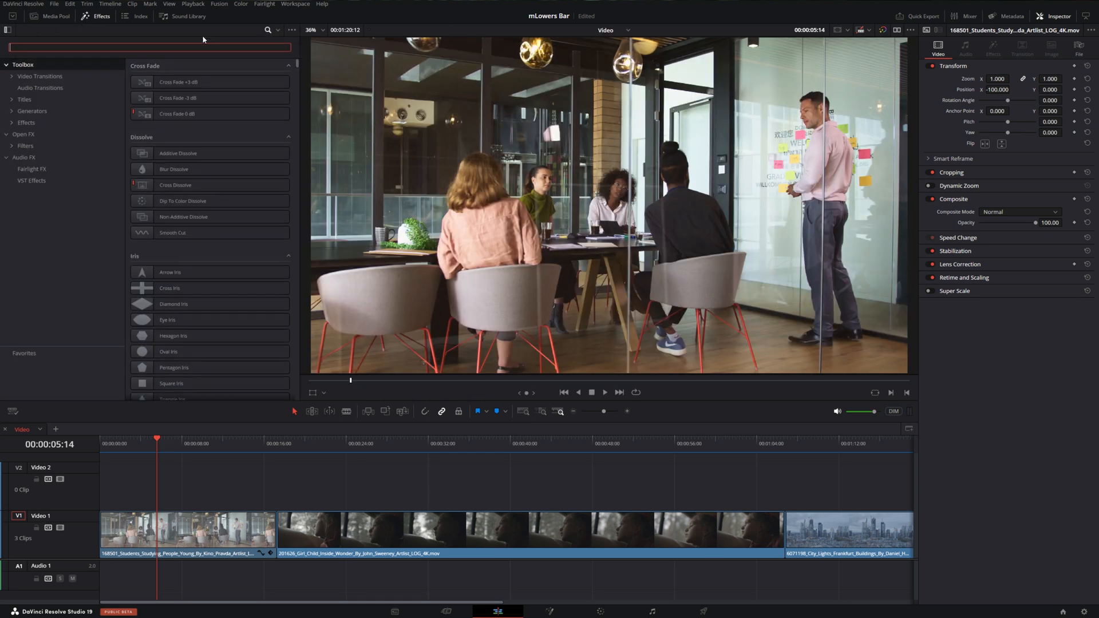
{"action": "type", "text": "mLower"}
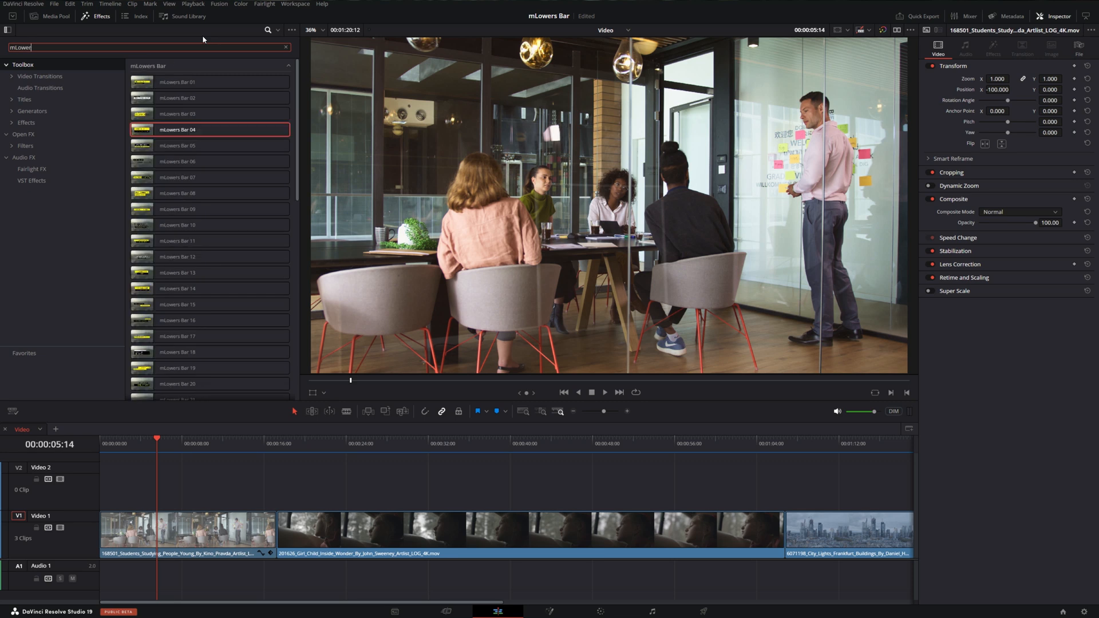
{"action": "scroll", "scroll_direction": "down", "scroll_amount": 3}
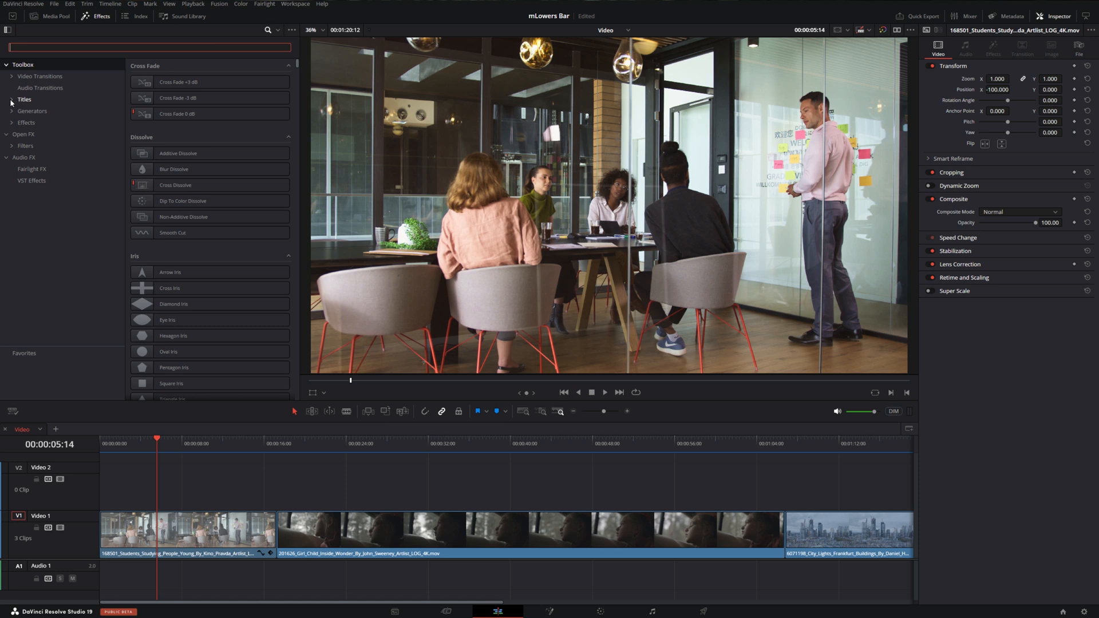
{"action": "left_click", "coordinate": [11, 100]}
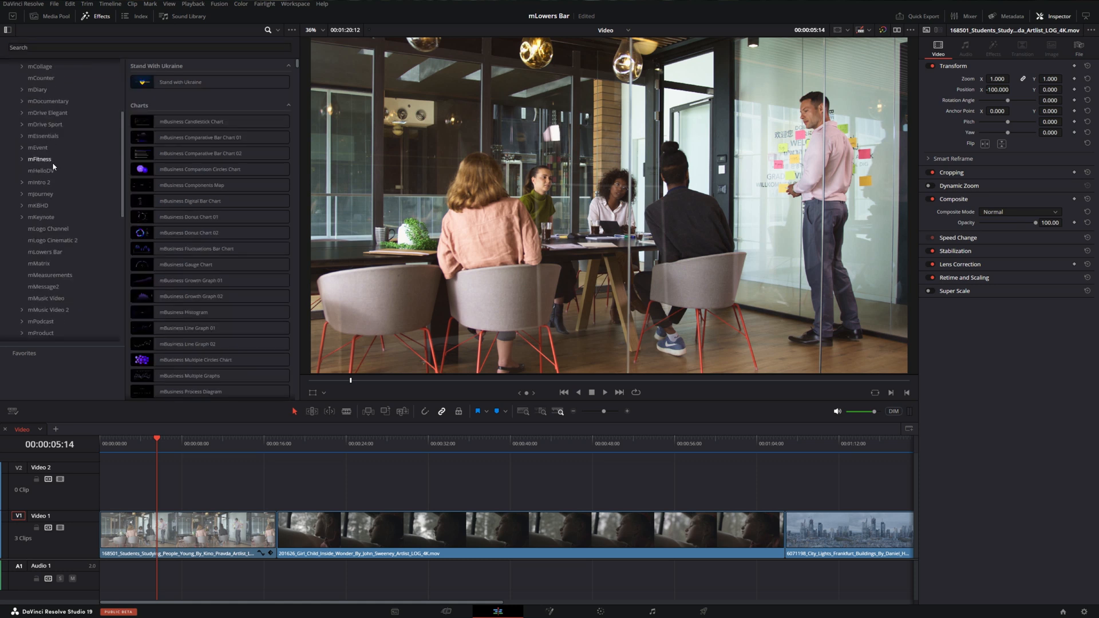
{"action": "left_click", "coordinate": [44, 252]}
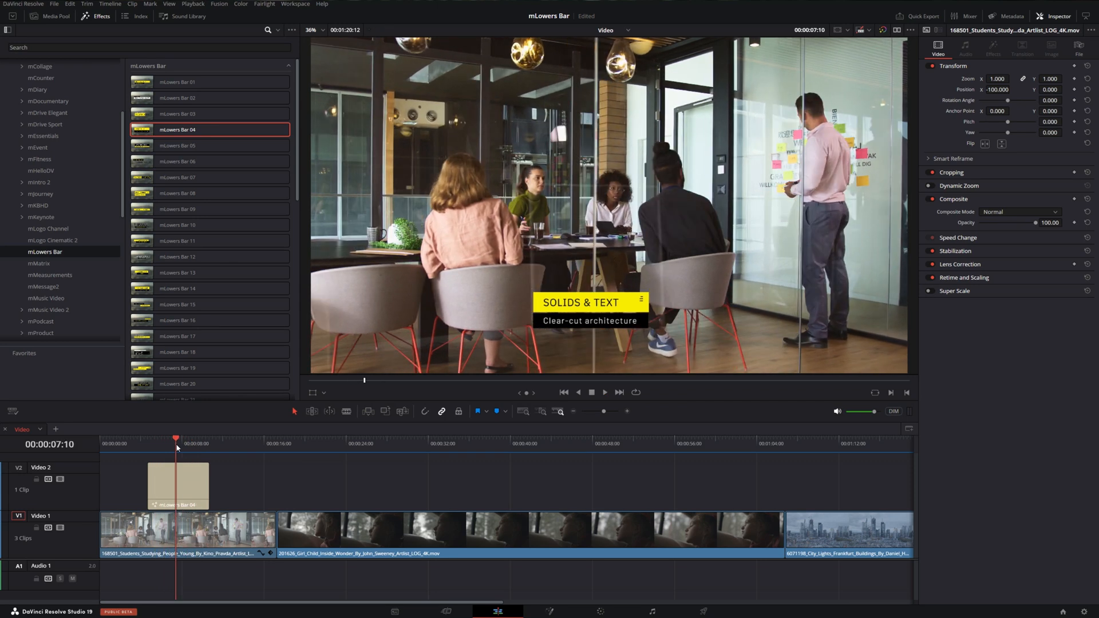
Step: Select the mLowers Bar 04 title clip on Video 2 to edit it
{"action": "left_click", "coordinate": [178, 486]}
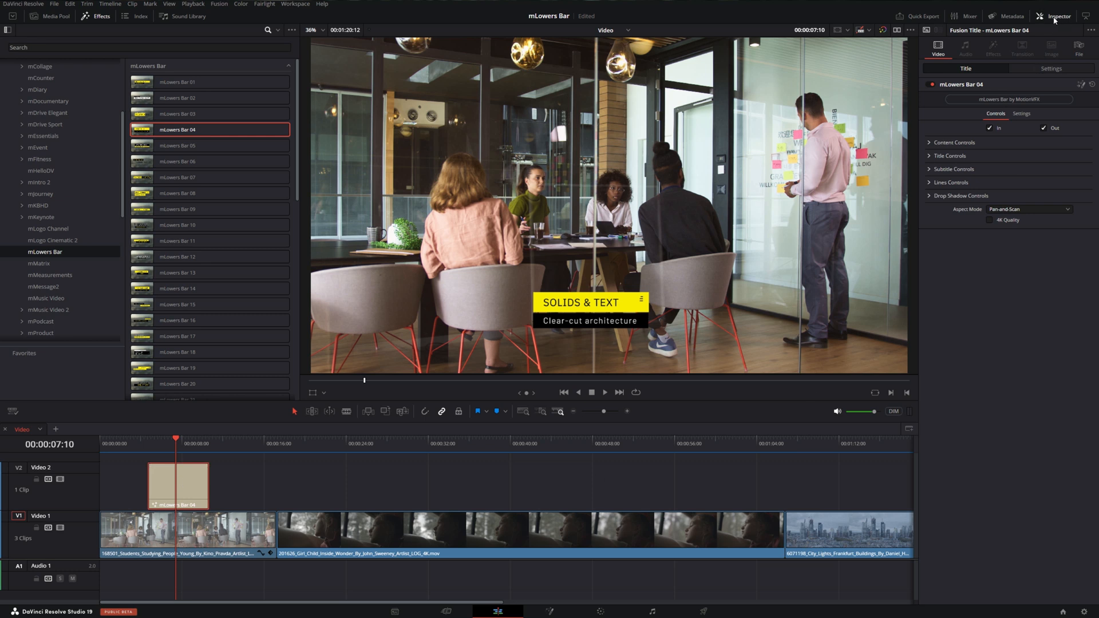
{"action": "mouse_move", "coordinate": [933, 162]}
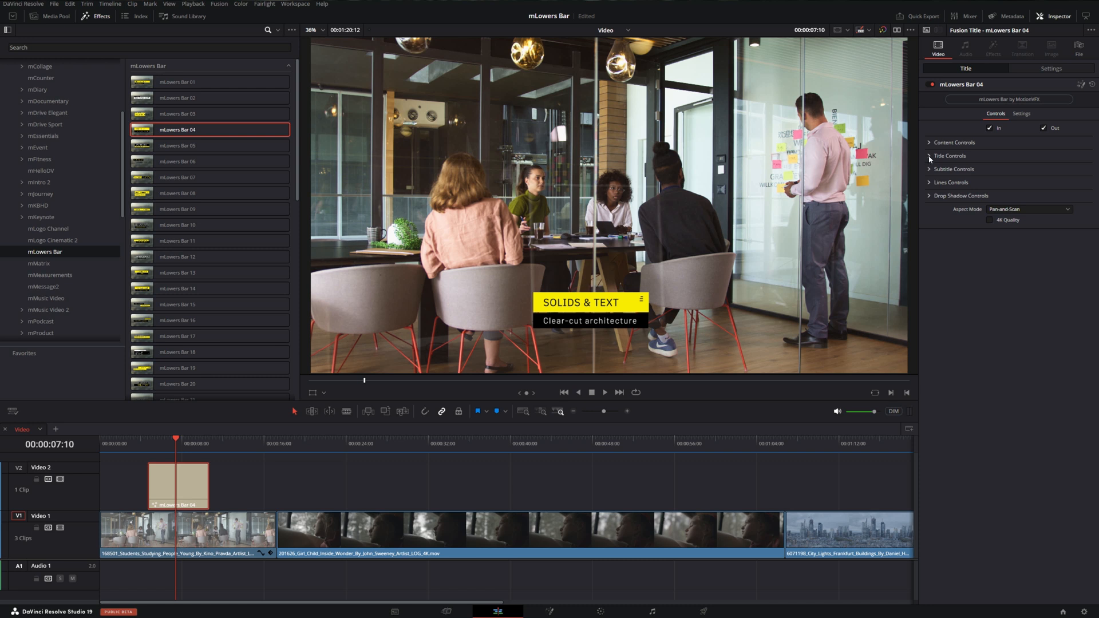
Step: Change the title text to 'THE MEETING' and make it white
{"action": "left_click", "coordinate": [931, 156]}
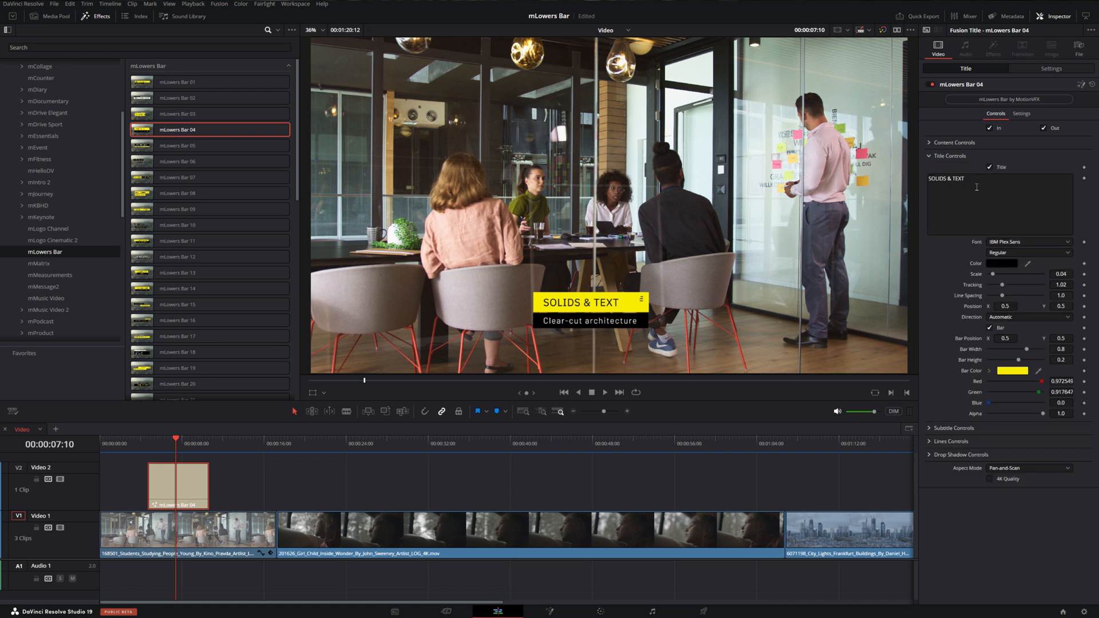
{"action": "type", "text": "THE MEETING"}
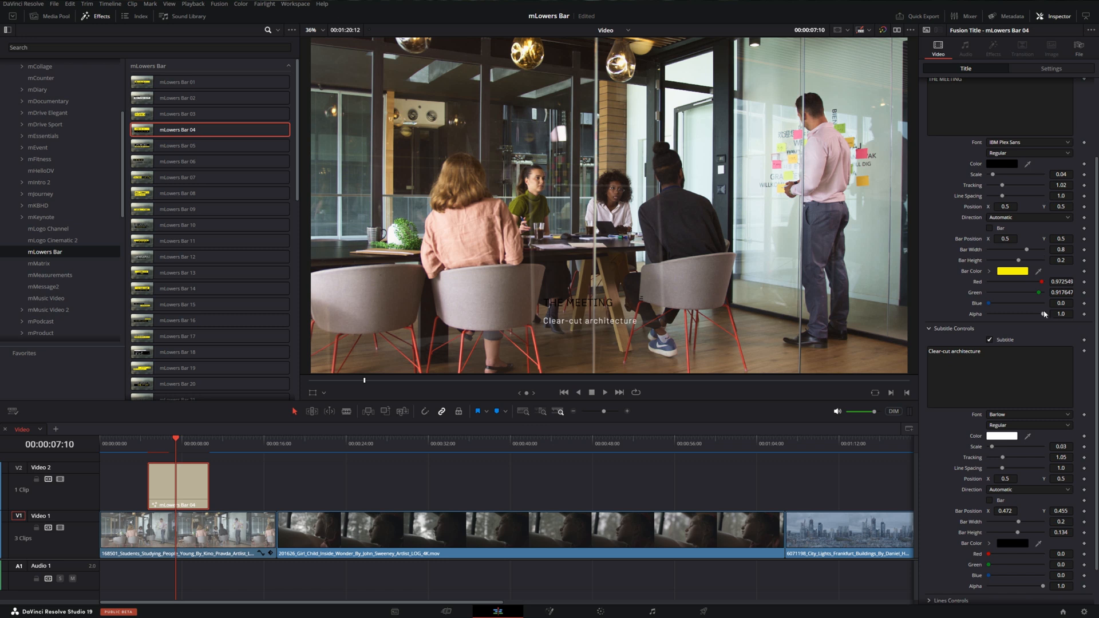
{"action": "left_click", "coordinate": [1002, 435]}
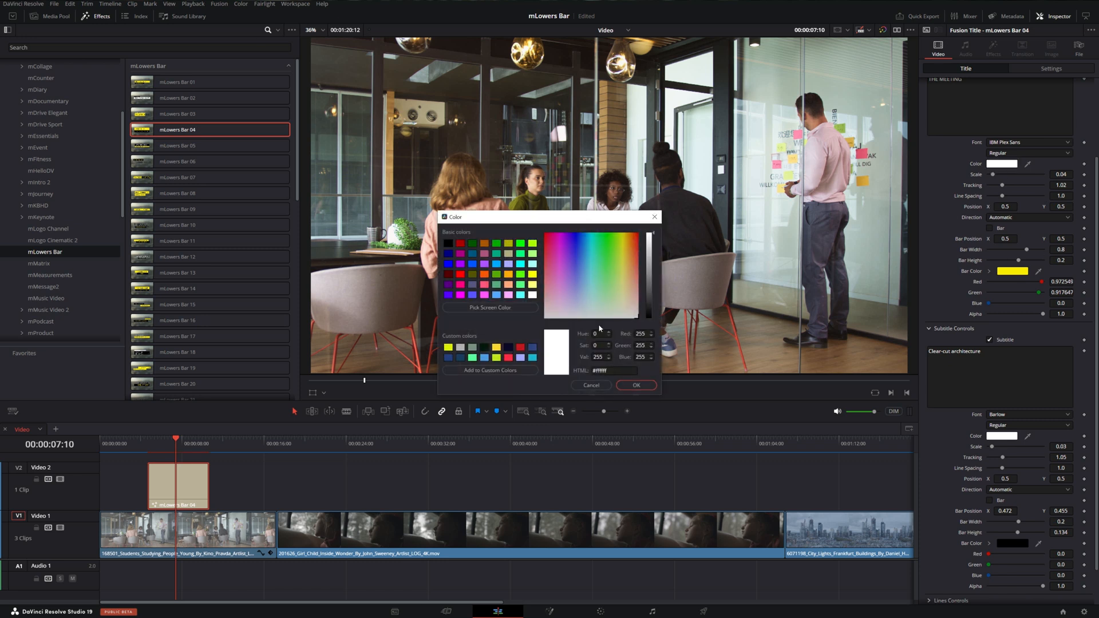
{"action": "left_click", "coordinate": [635, 385]}
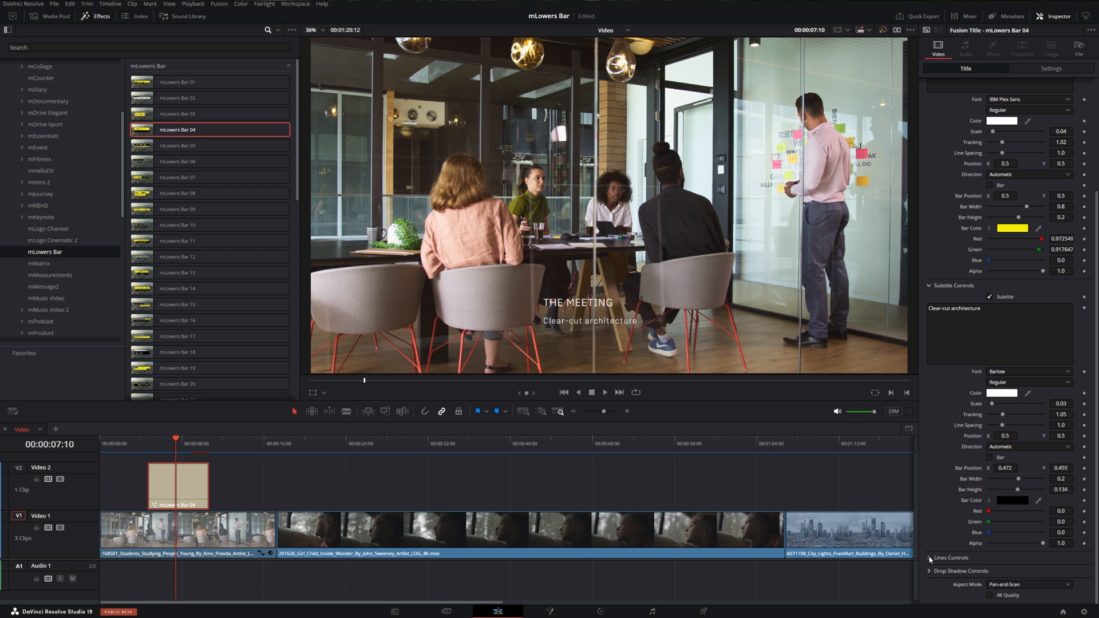
Step: Make the decorative lines white and add a dark bar behind the subtitle
{"action": "left_click", "coordinate": [953, 557]}
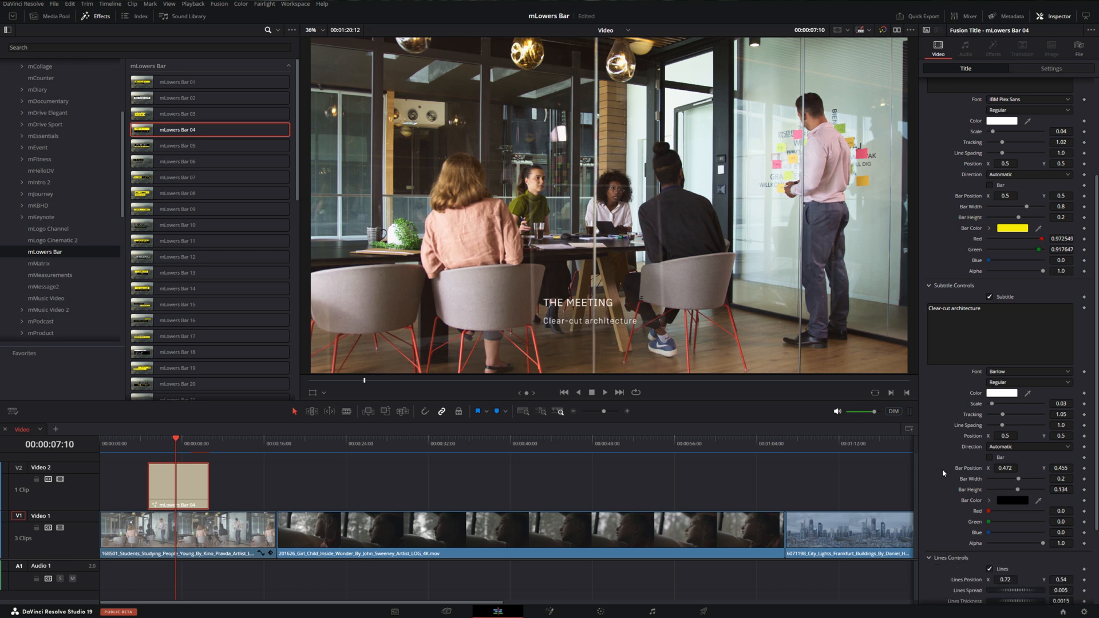
{"action": "left_click", "coordinate": [1012, 500]}
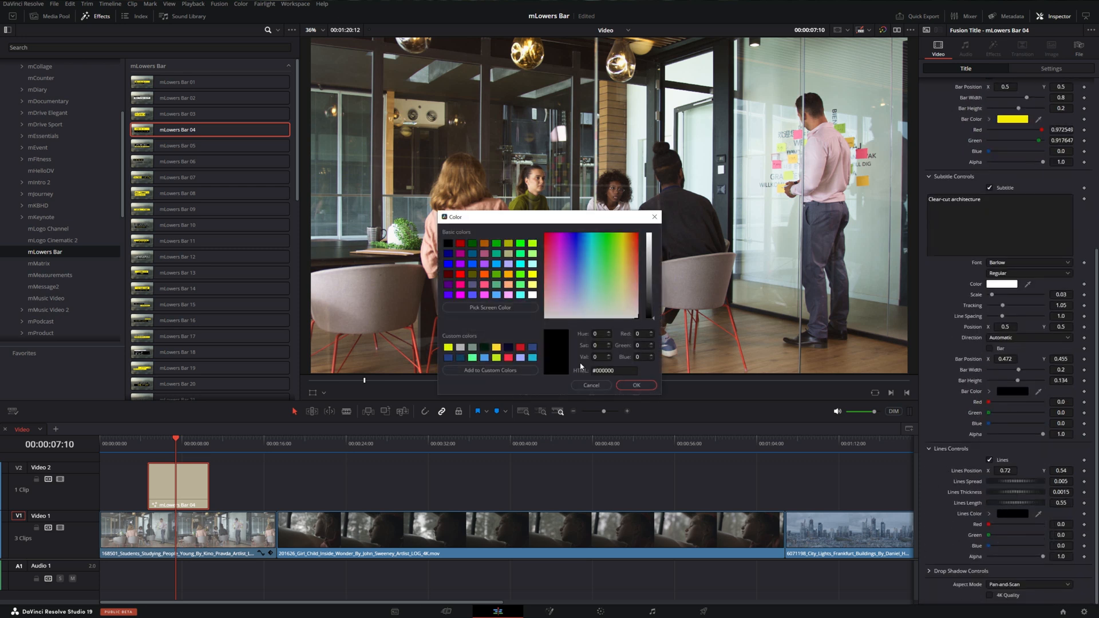
{"action": "left_click", "coordinate": [635, 385]}
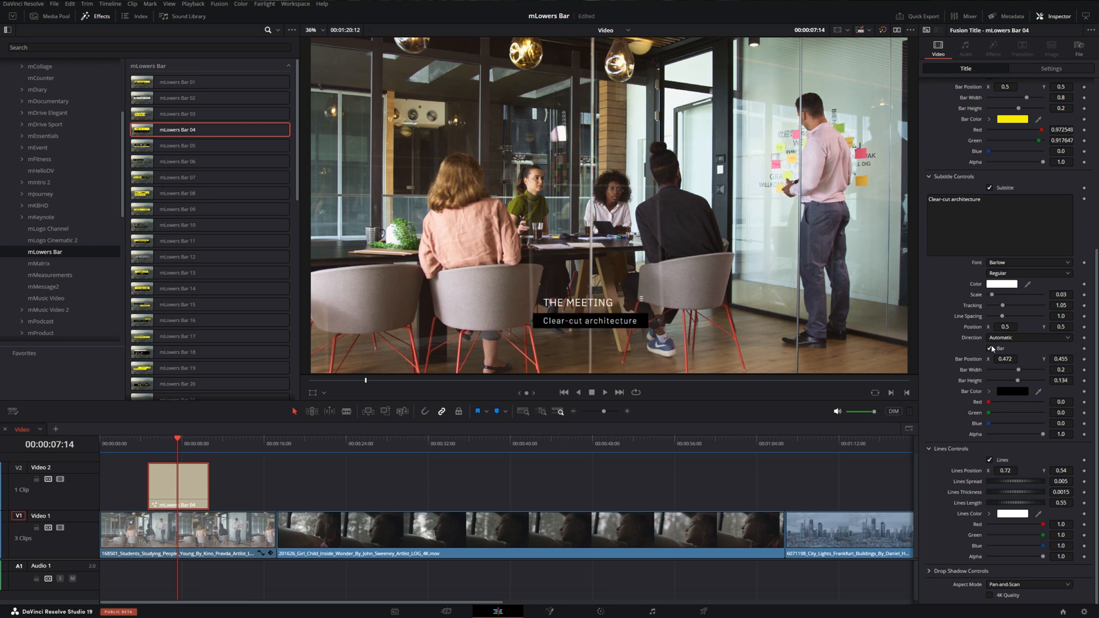
{"action": "left_click", "coordinate": [145, 444]}
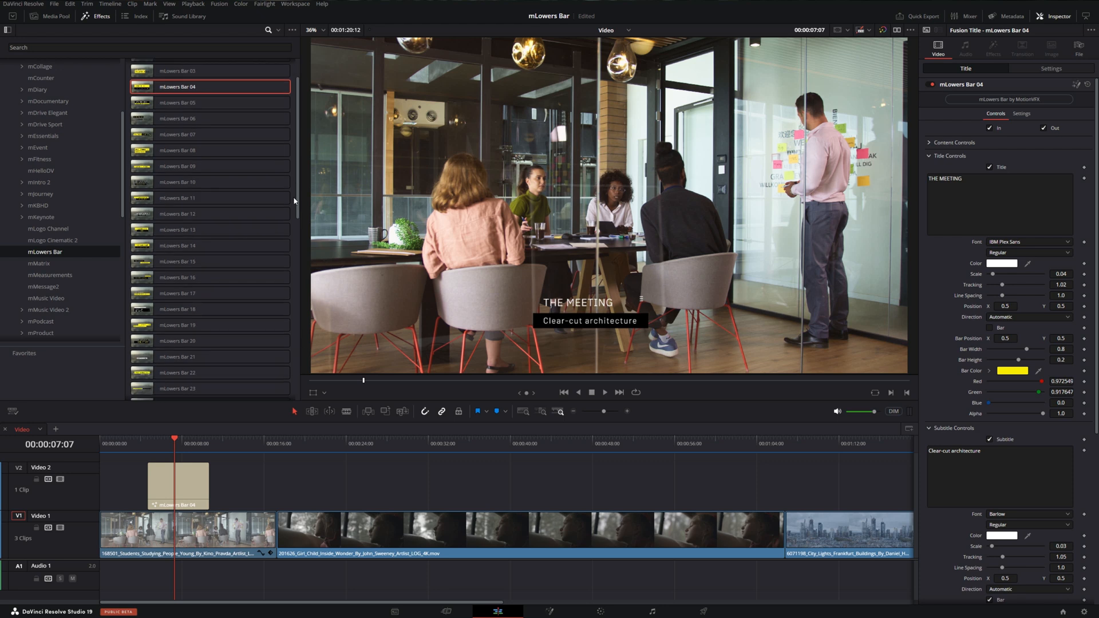
Step: Swap in mLowers Bar 36 and set its subtitle text colour to white
{"action": "scroll", "scroll_direction": "down", "scroll_amount": 3}
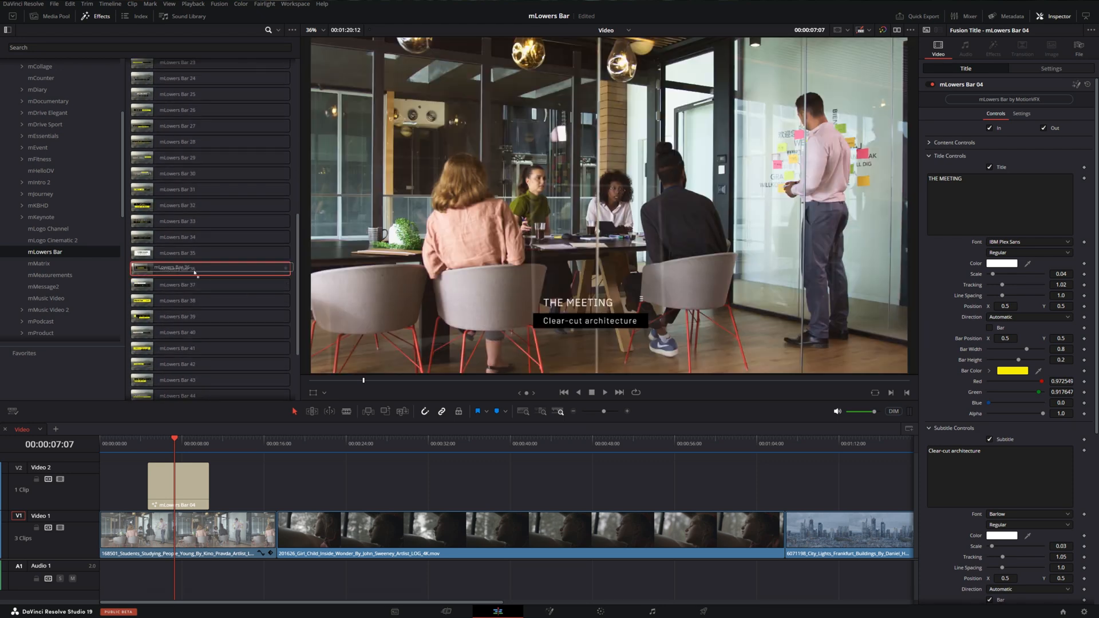
{"action": "left_click", "coordinate": [177, 269]}
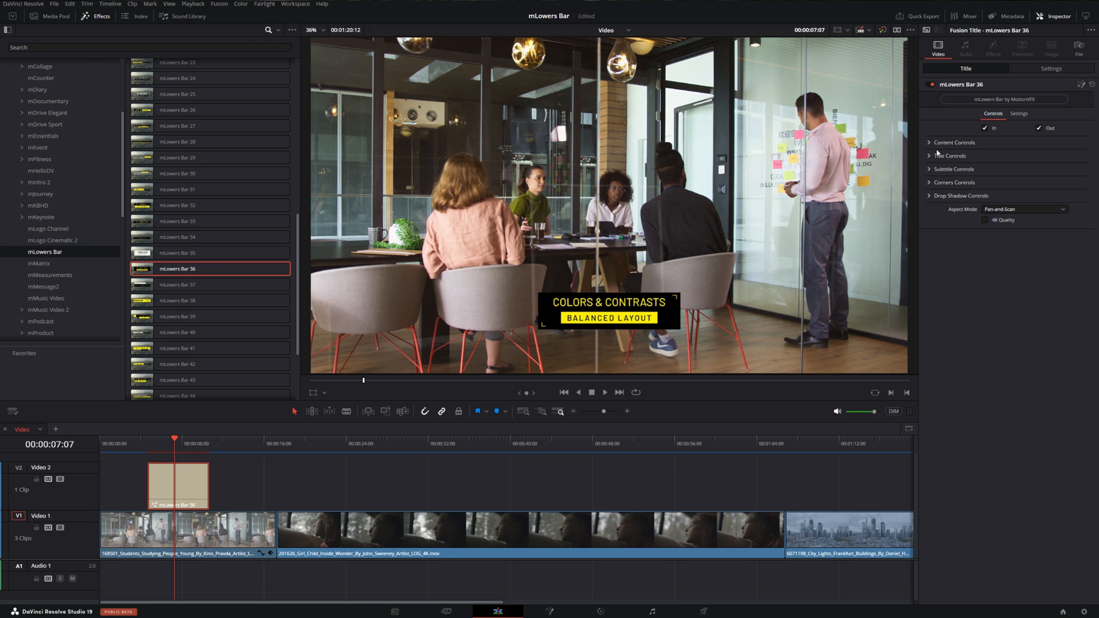
{"action": "left_click", "coordinate": [953, 182]}
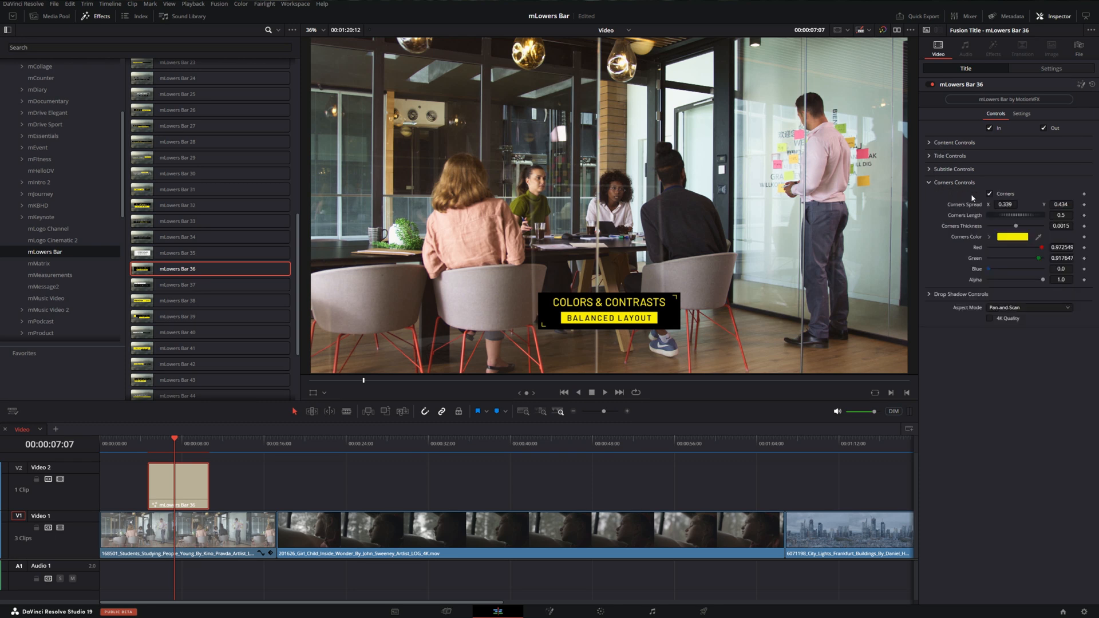
{"action": "mouse_move", "coordinate": [975, 199]}
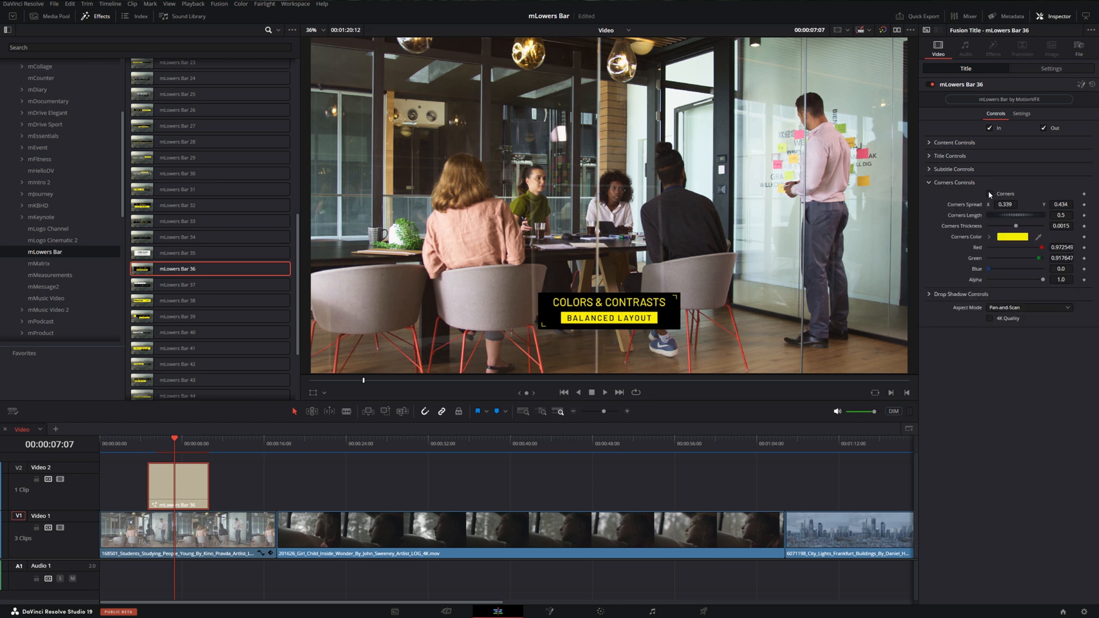
{"action": "left_click", "coordinate": [953, 169]}
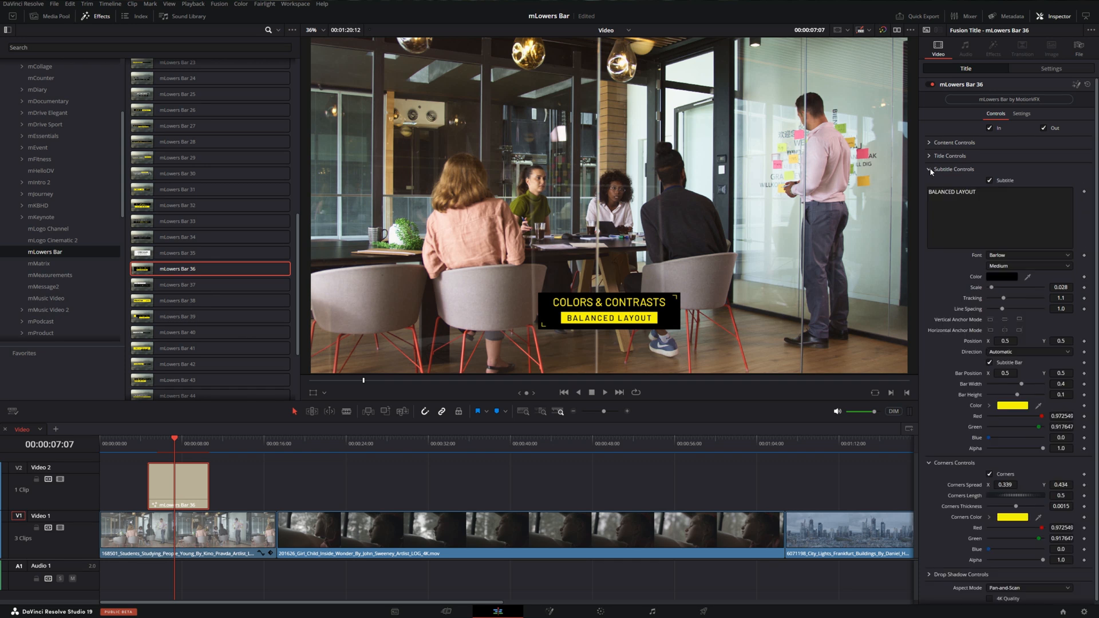
{"action": "left_click", "coordinate": [1003, 276]}
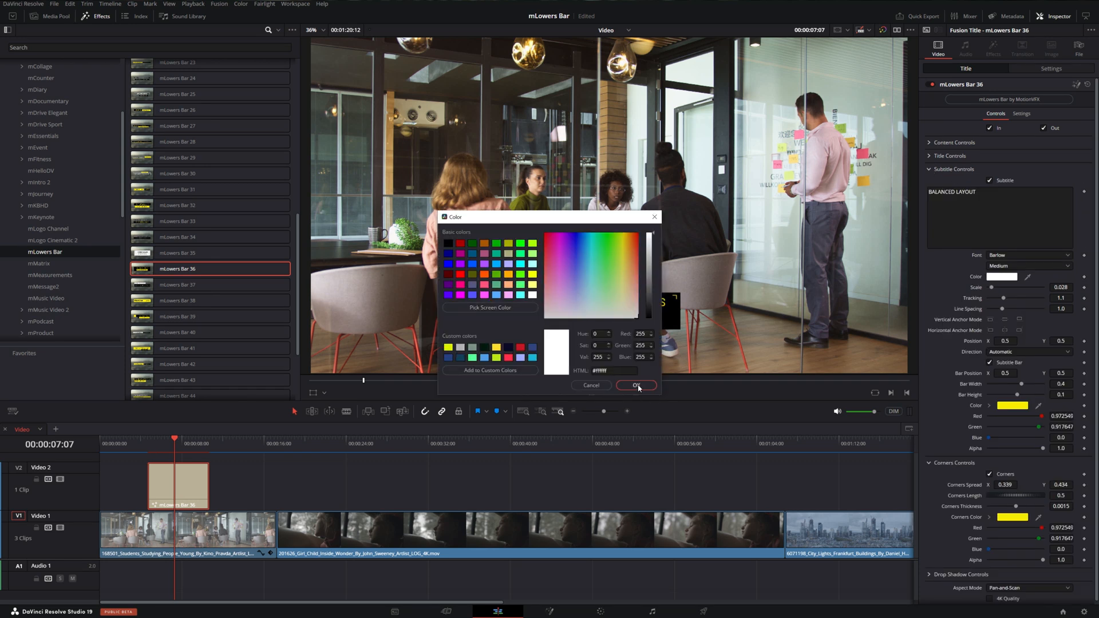
{"action": "left_click", "coordinate": [635, 386]}
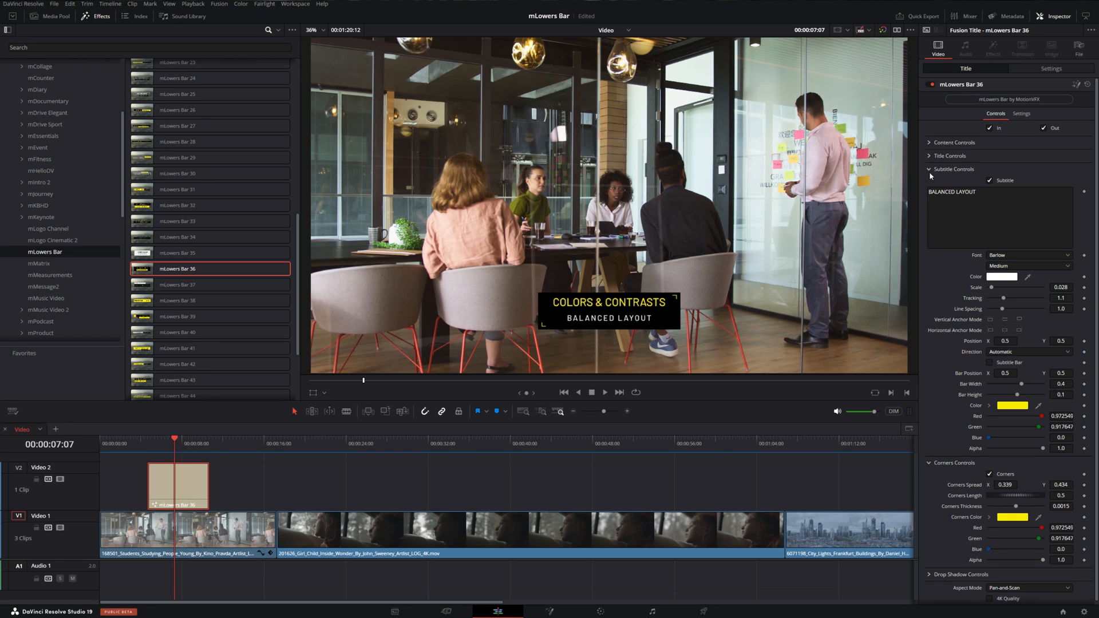
{"action": "left_click", "coordinate": [930, 156]}
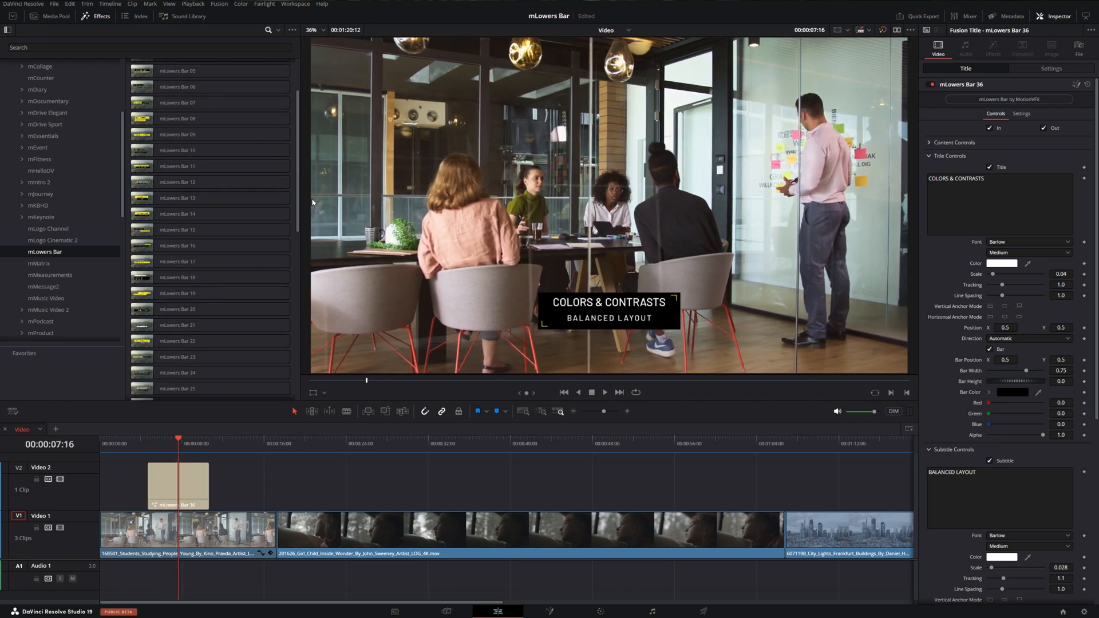
Step: Replace the V2 title with mLowers Bar 13 and select it for editing
{"action": "left_click_drag", "start_coordinate": [178, 209], "coordinate": [190, 480]}
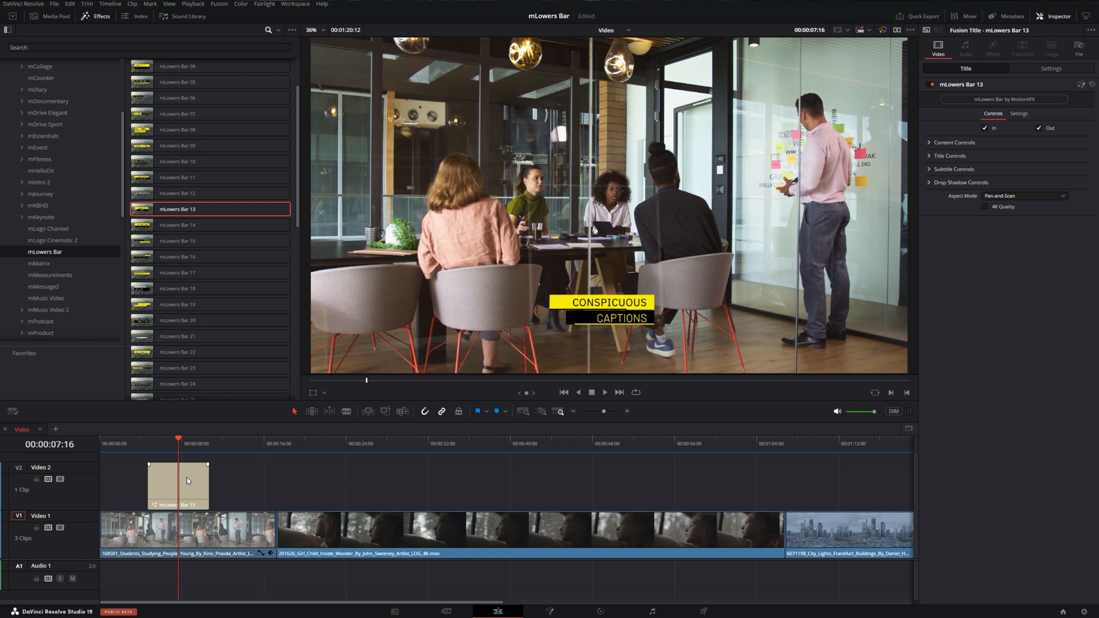
{"action": "left_click", "coordinate": [178, 485]}
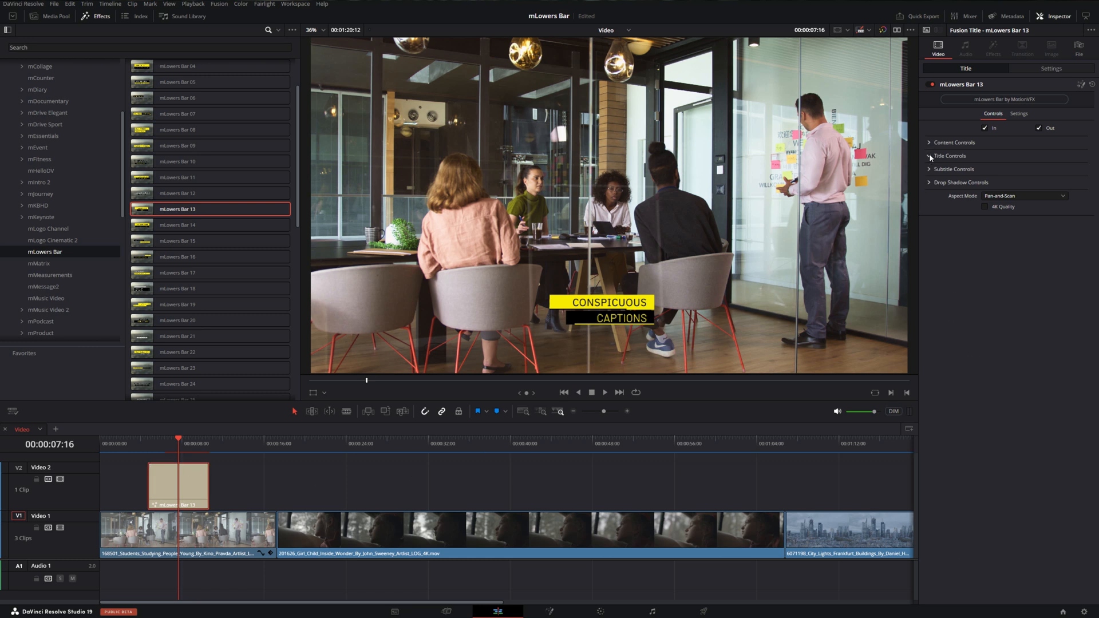
{"action": "left_click", "coordinate": [950, 155]}
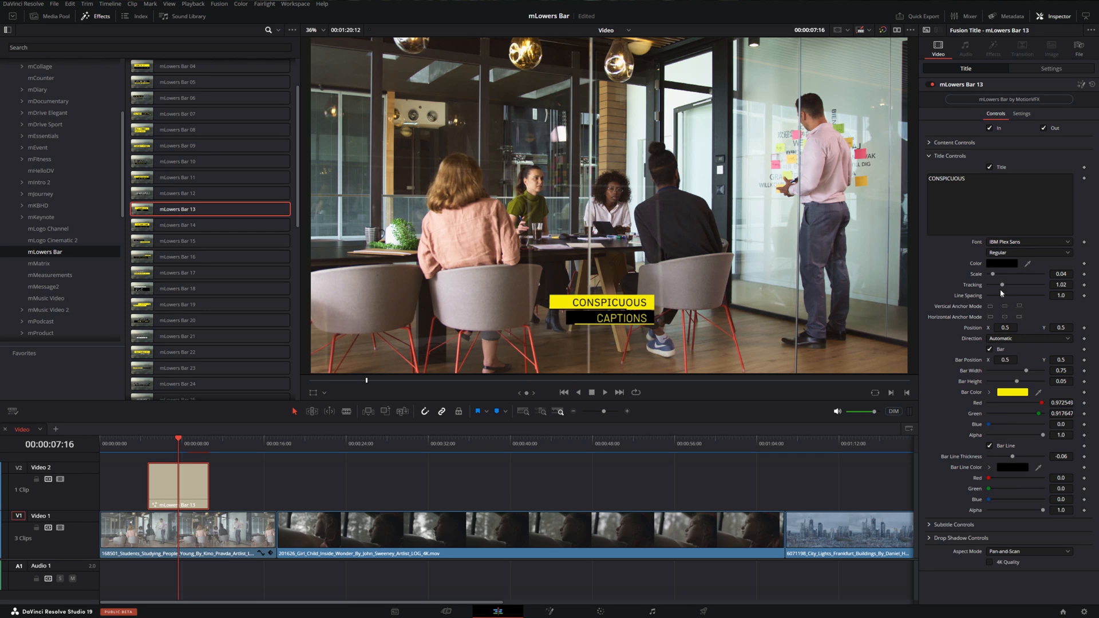
Step: Enlarge the CONSPICUOUS title, thicken its bar line, and enlarge the CAPTIONS subtitle
{"action": "left_click_drag", "start_coordinate": [989, 274], "coordinate": [996, 274]}
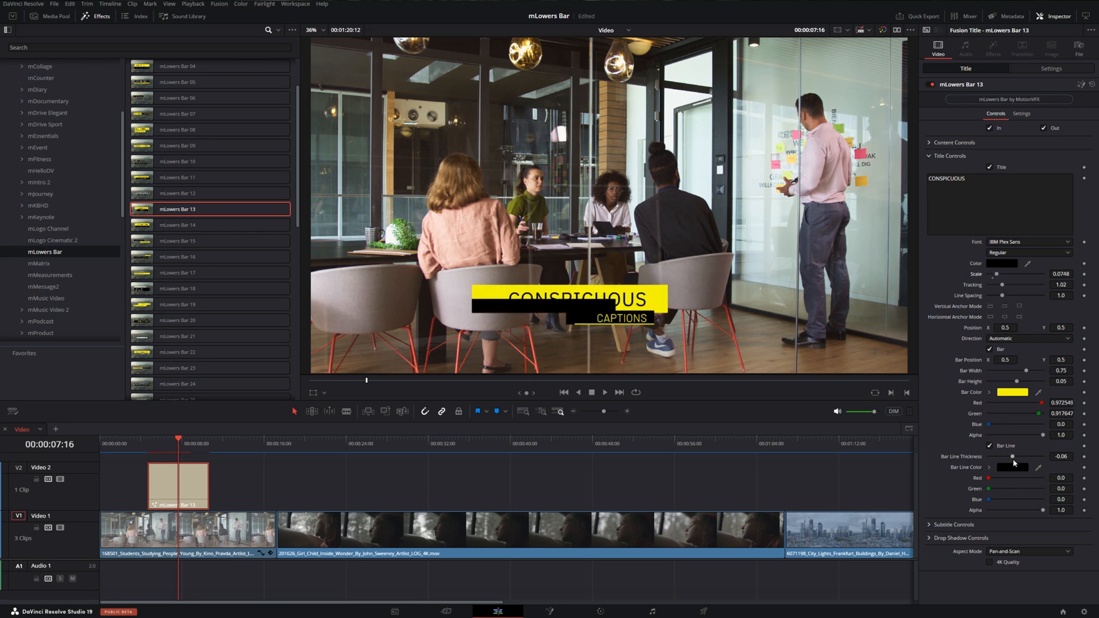
{"action": "left_click_drag", "start_coordinate": [1015, 457], "coordinate": [1009, 457]}
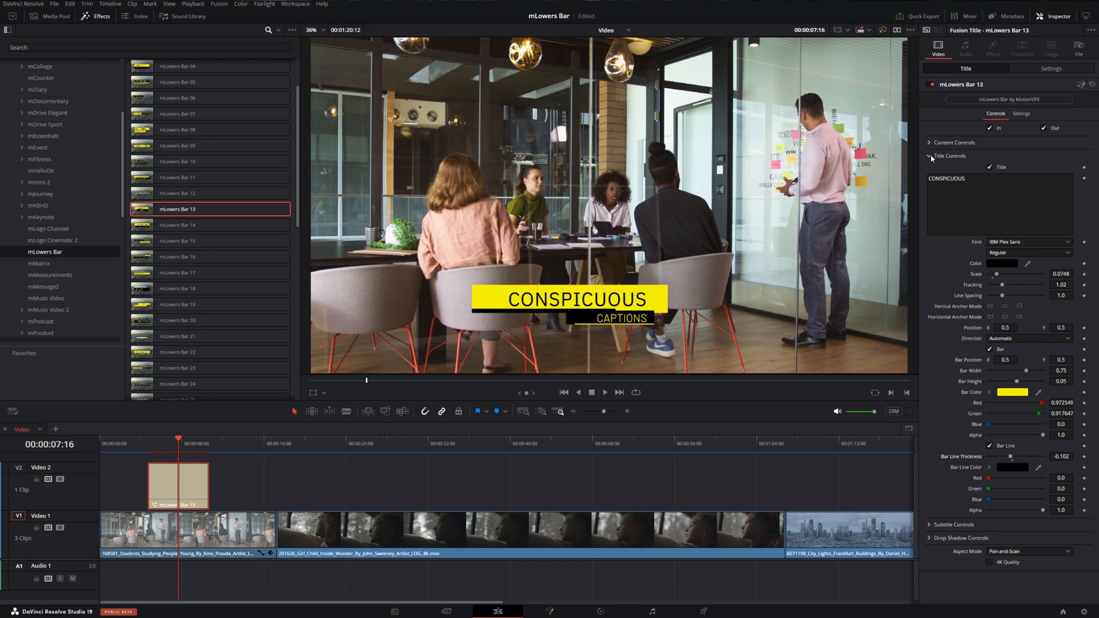
{"action": "left_click", "coordinate": [930, 155]}
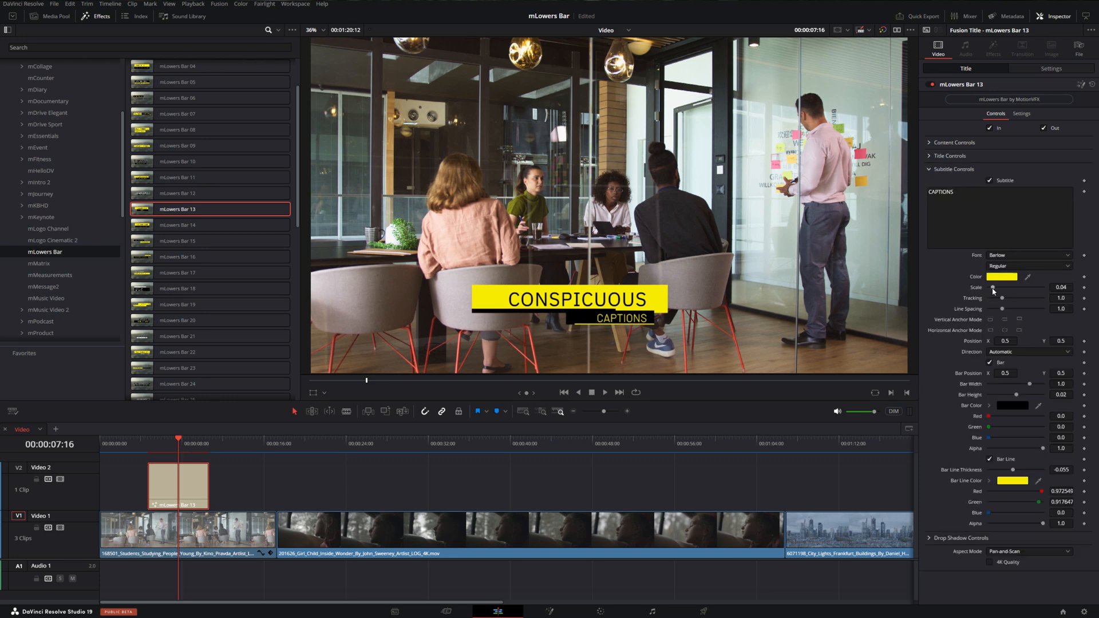
{"action": "left_click_drag", "start_coordinate": [992, 289], "coordinate": [996, 289]}
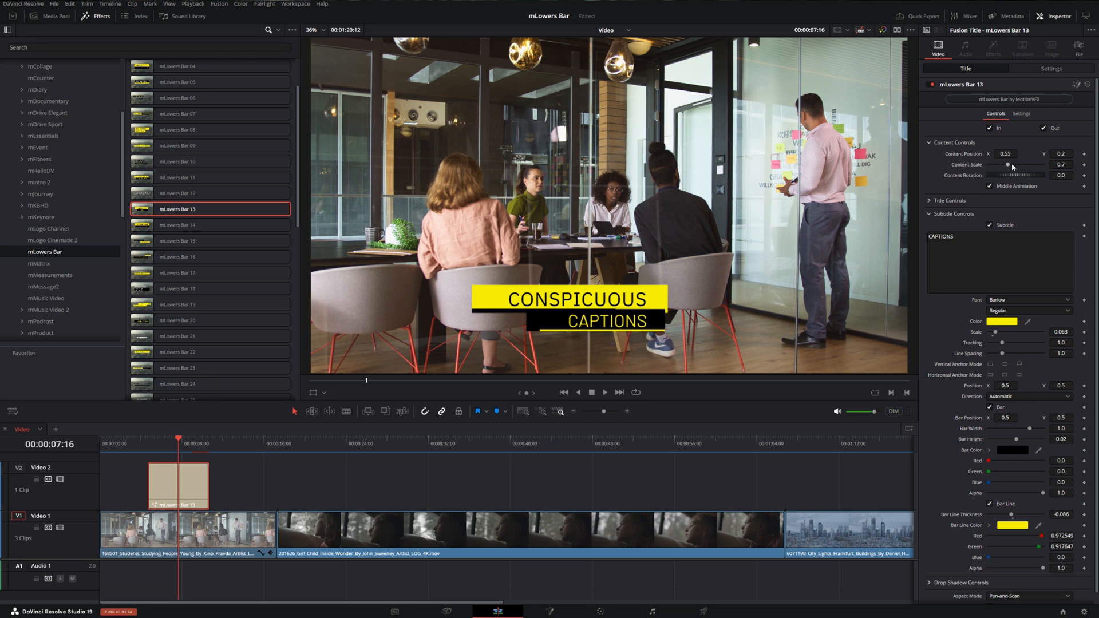
Step: Adjust Content Position and Scale, then play back the CONSPICUOUS CAPTIONS animation
{"action": "left_click_drag", "start_coordinate": [1019, 165], "coordinate": [1009, 165]}
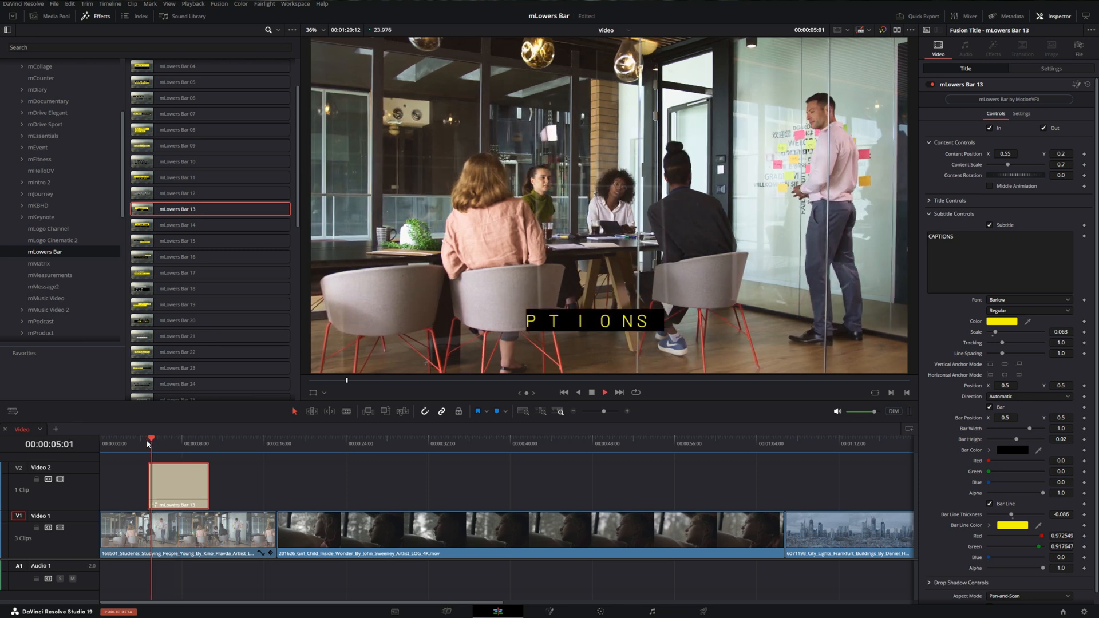
{"action": "left_click", "coordinate": [173, 438]}
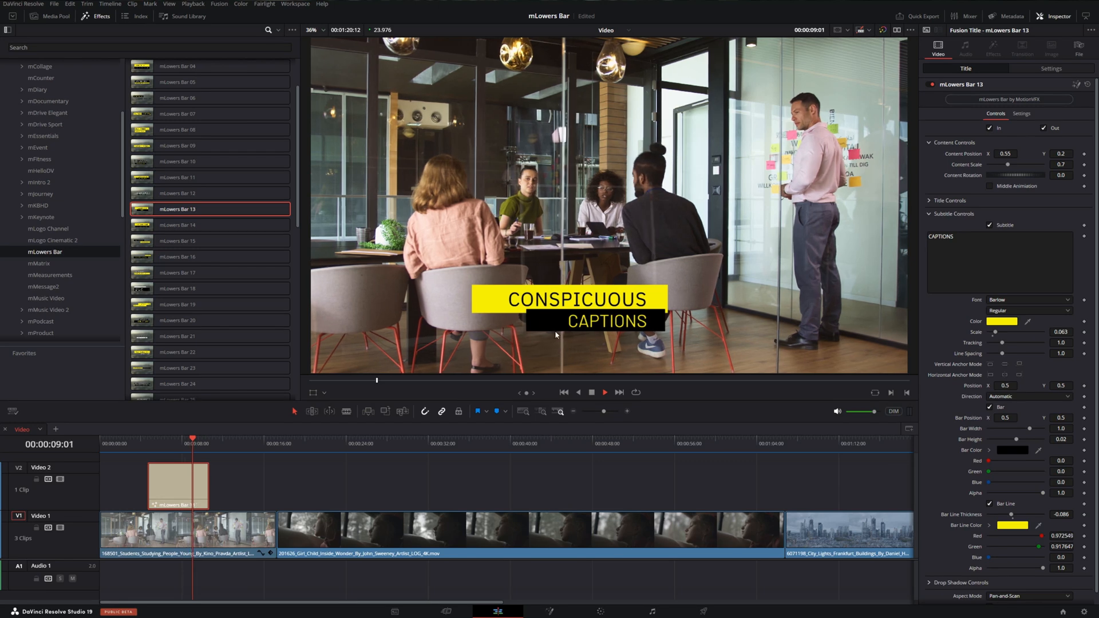
{"action": "left_click", "coordinate": [213, 442]}
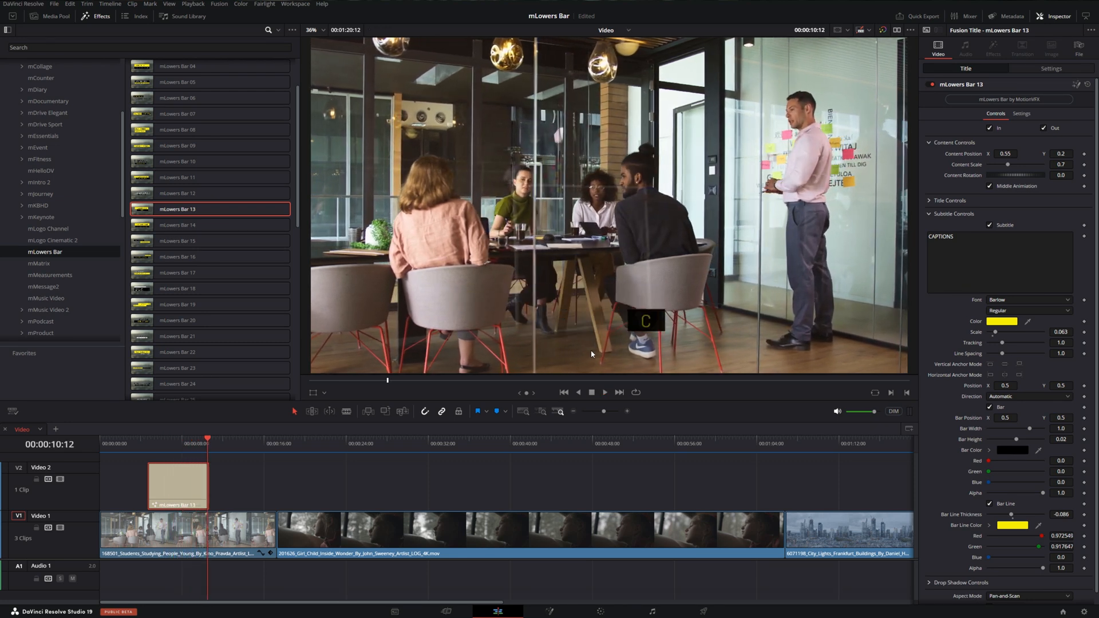
{"action": "left_click", "coordinate": [488, 443]}
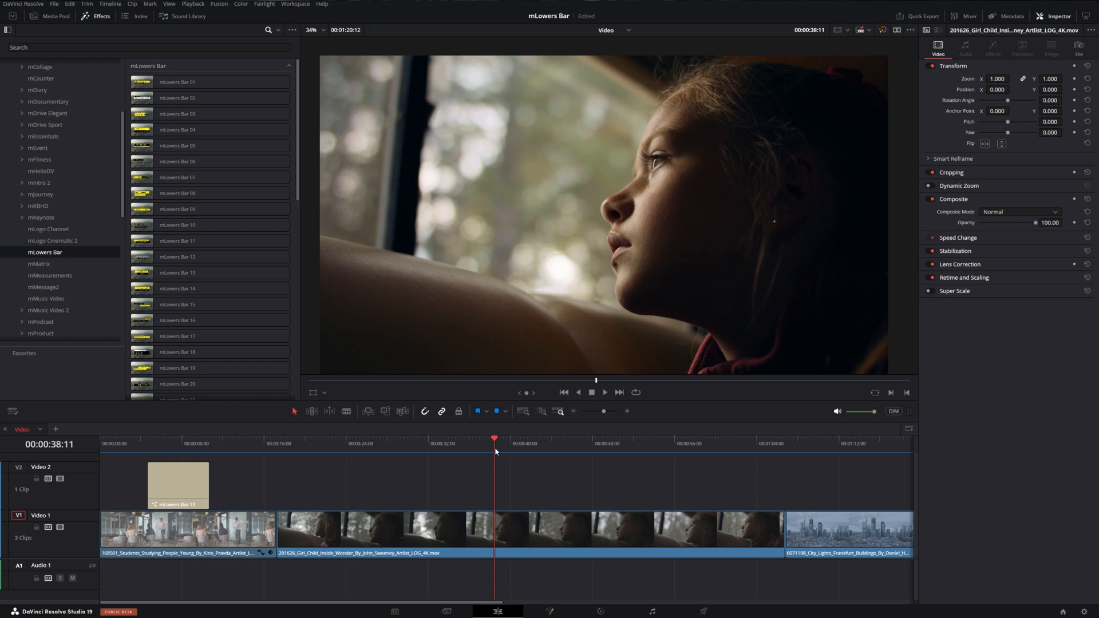
{"action": "mouse_move", "coordinate": [488, 453]}
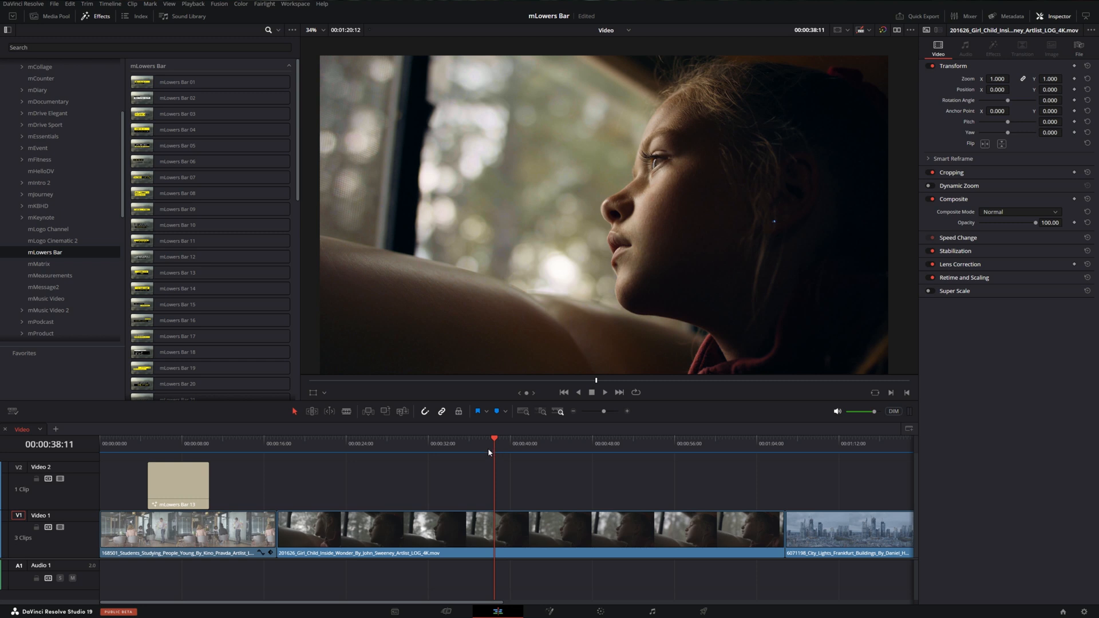
{"action": "mouse_move", "coordinate": [298, 181]}
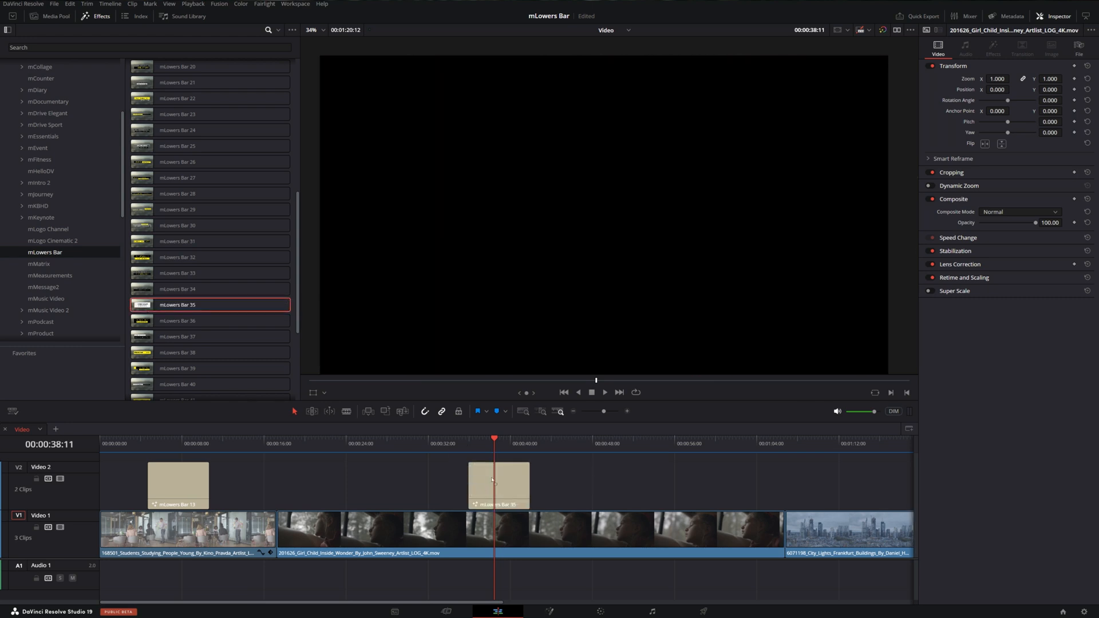
Step: Select the mLowers Bar 35 clip, show its Title settings, and zoom the viewer
{"action": "left_click", "coordinate": [498, 486]}
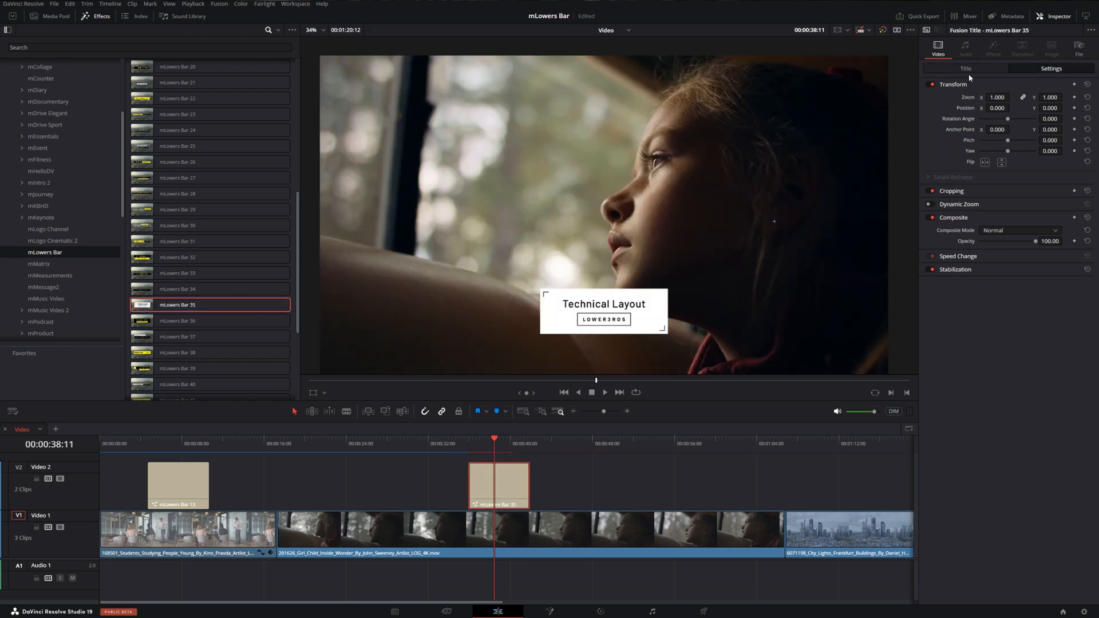
{"action": "left_click", "coordinate": [966, 68]}
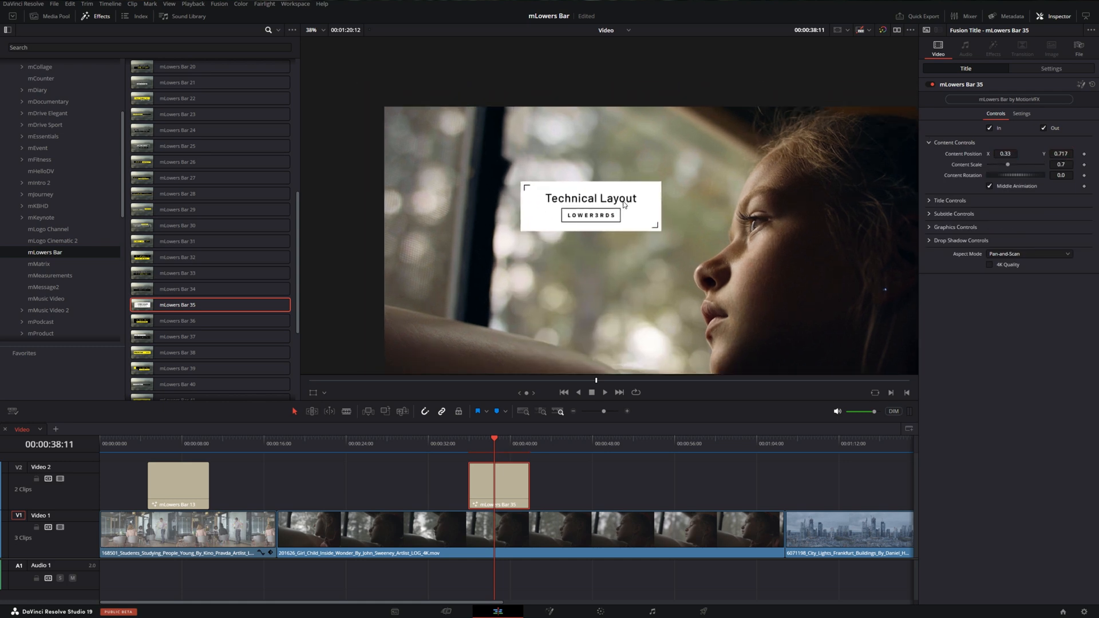
{"action": "left_click", "coordinate": [313, 29]}
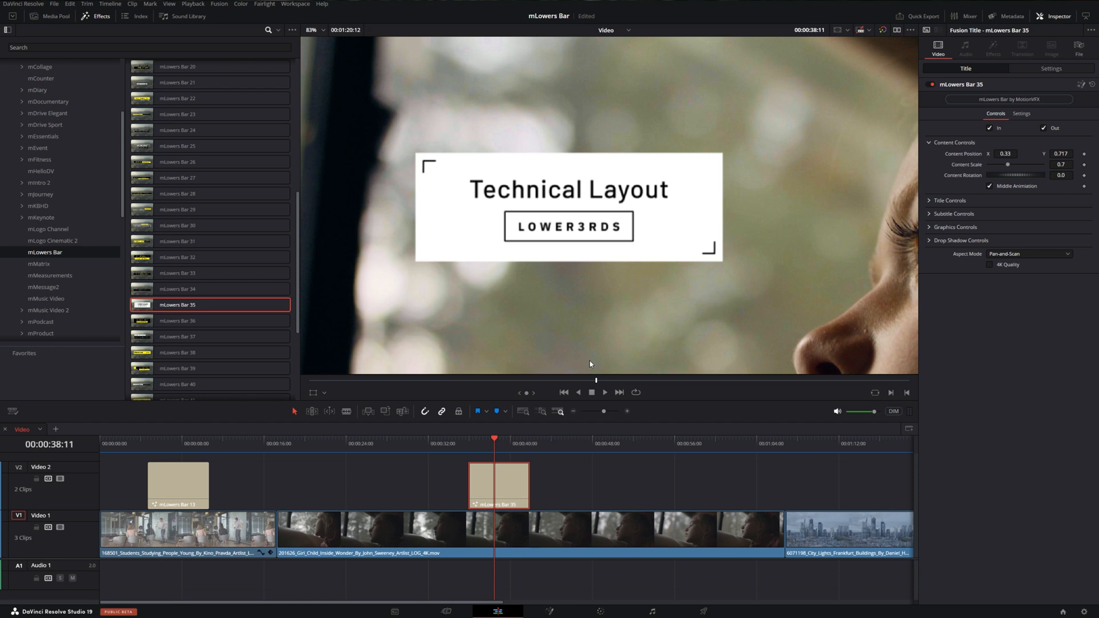
{"action": "mouse_move", "coordinate": [507, 165]}
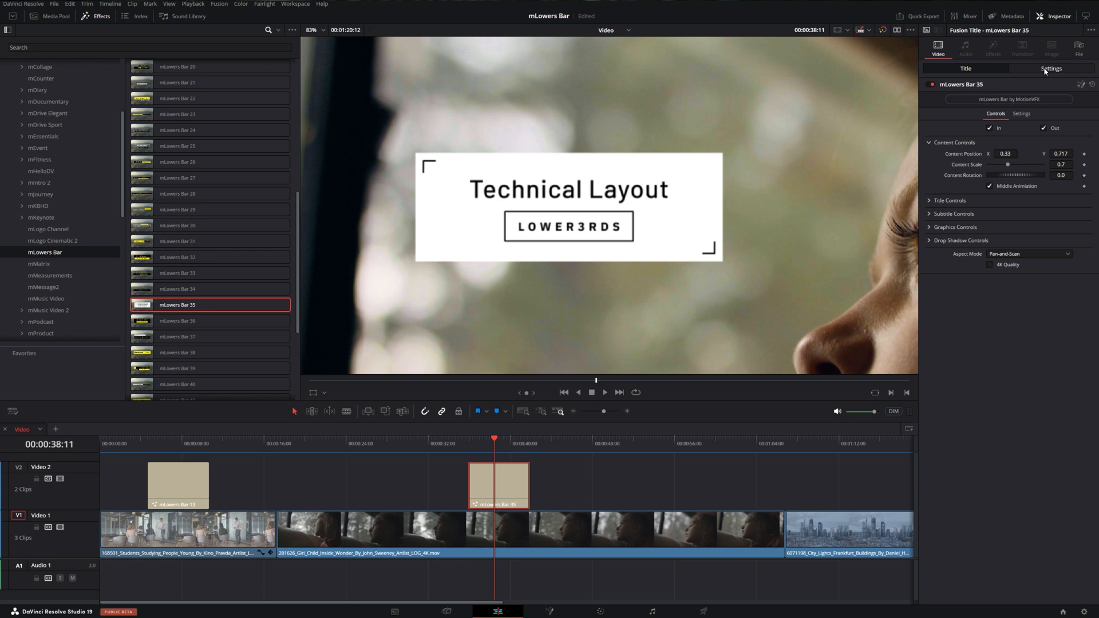
Step: Set the Technical Layout clip's Composite Mode to Softlight
{"action": "left_click", "coordinate": [1051, 69]}
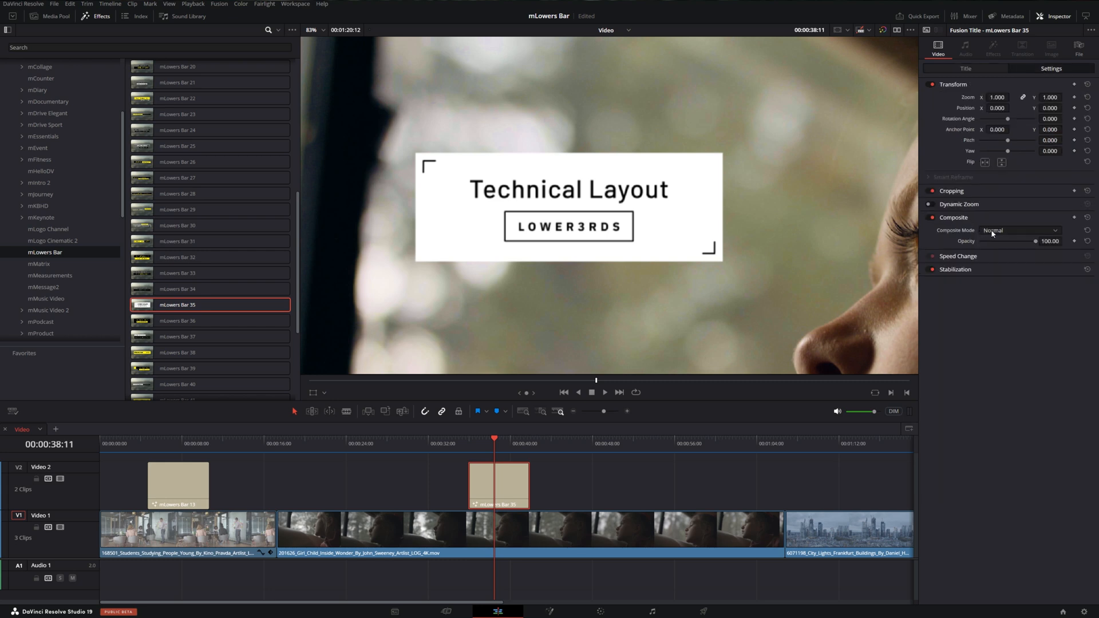
{"action": "left_click", "coordinate": [1021, 230]}
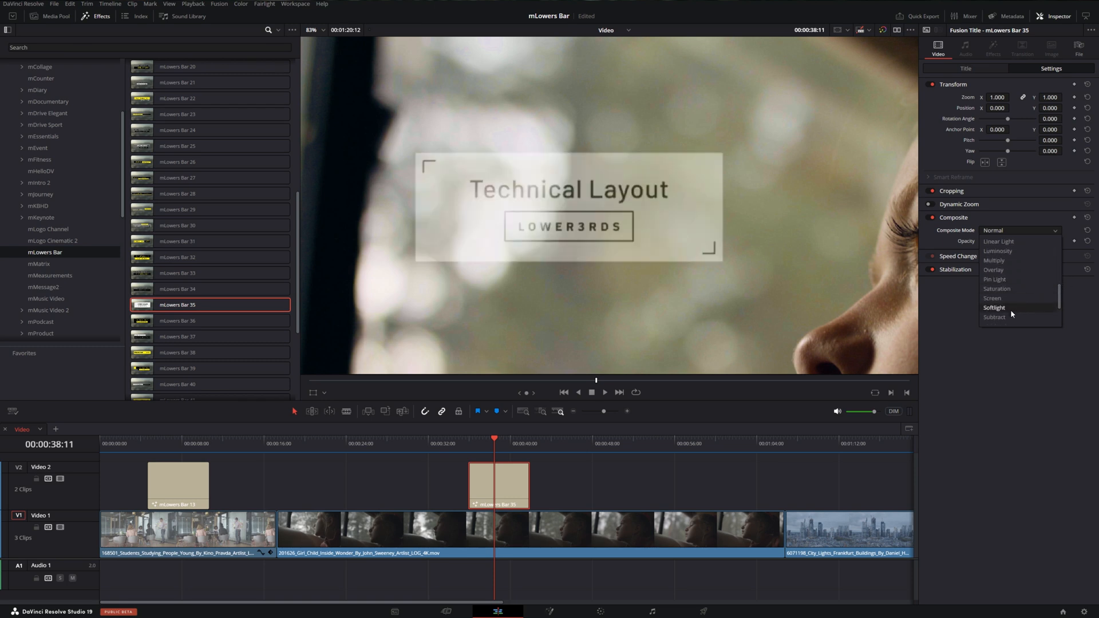
{"action": "left_click", "coordinate": [994, 308]}
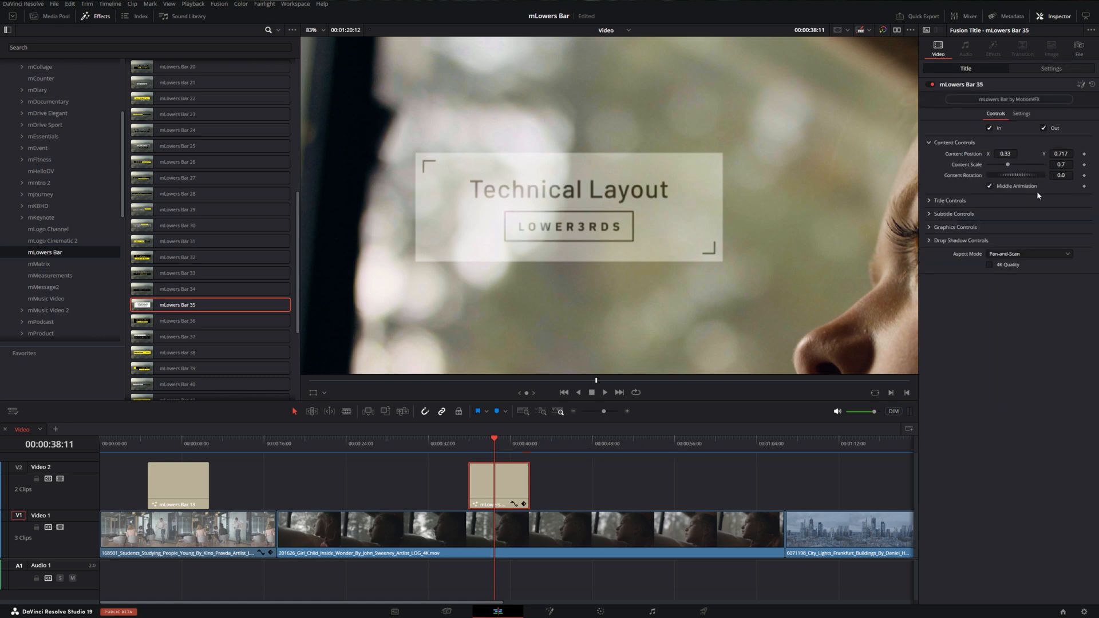
Step: Expand Graphics Controls and pick a new Box Color for the Technical Layout title
{"action": "left_click", "coordinate": [956, 227]}
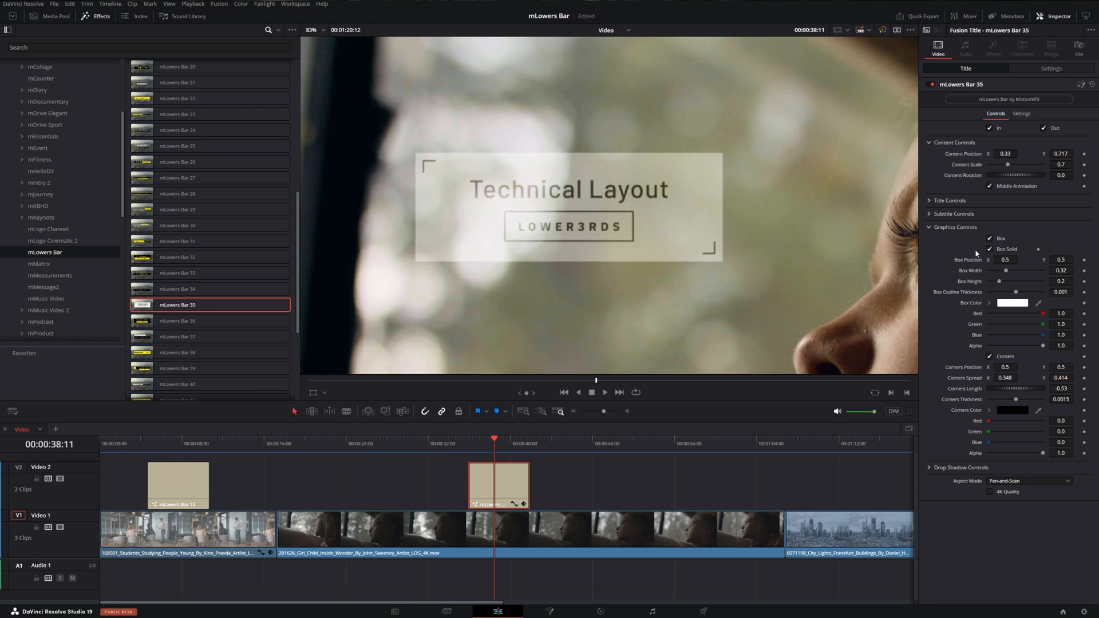
{"action": "left_click", "coordinate": [1012, 303]}
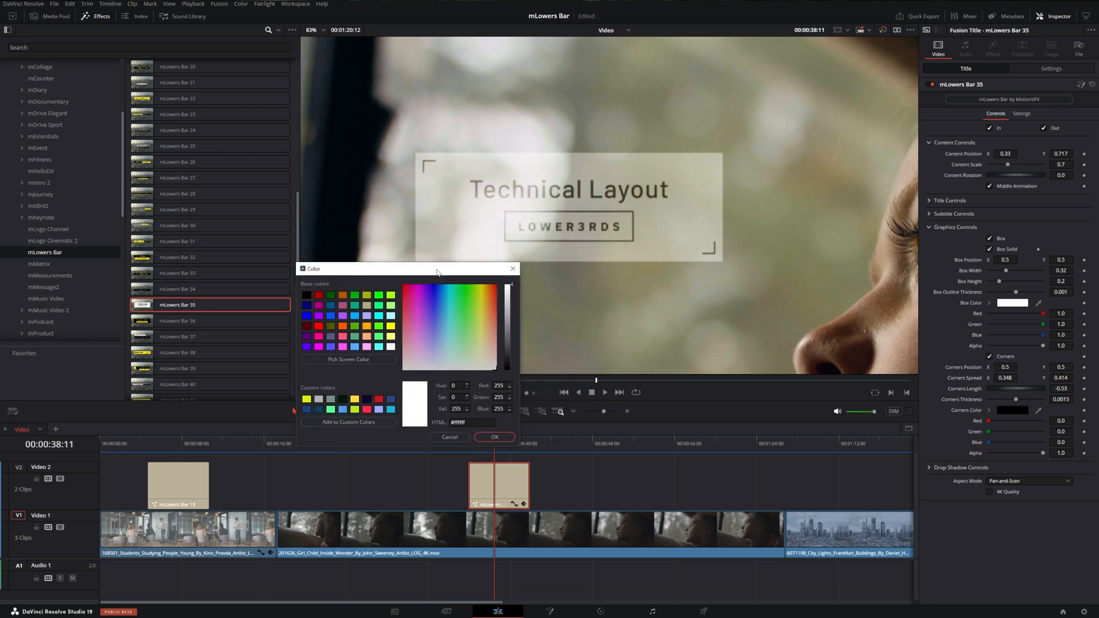
{"action": "left_click", "coordinate": [508, 368]}
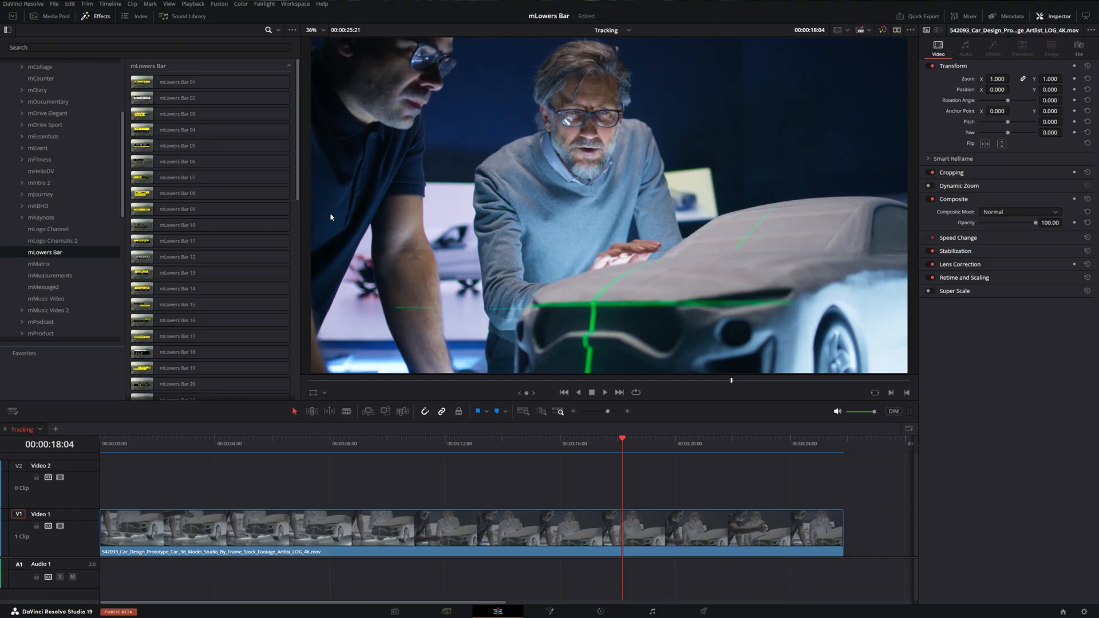
Step: Set the mLowers Bar 44 subtitle bar's Color 2 to green
{"action": "scroll", "scroll_direction": "down", "scroll_amount": 3}
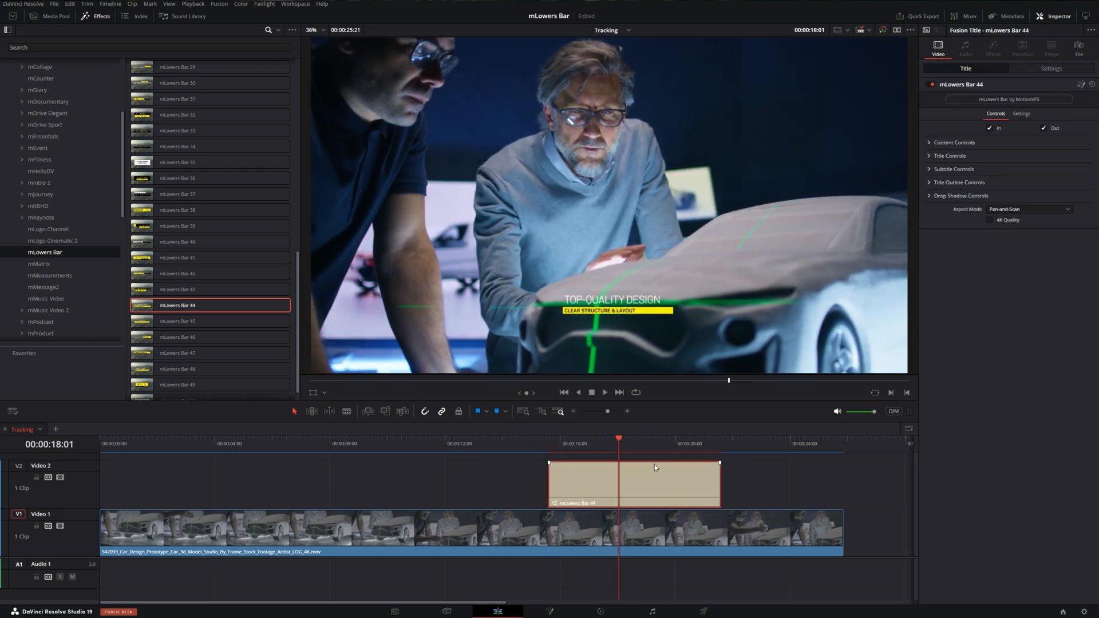
{"action": "left_click", "coordinate": [954, 169]}
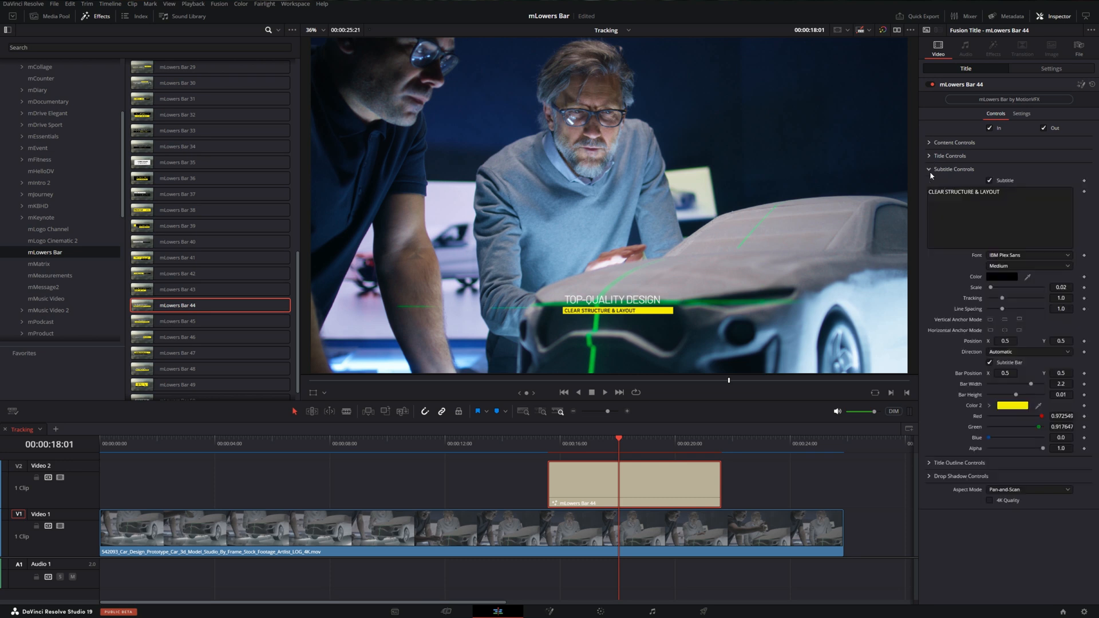
{"action": "left_click", "coordinate": [1012, 406]}
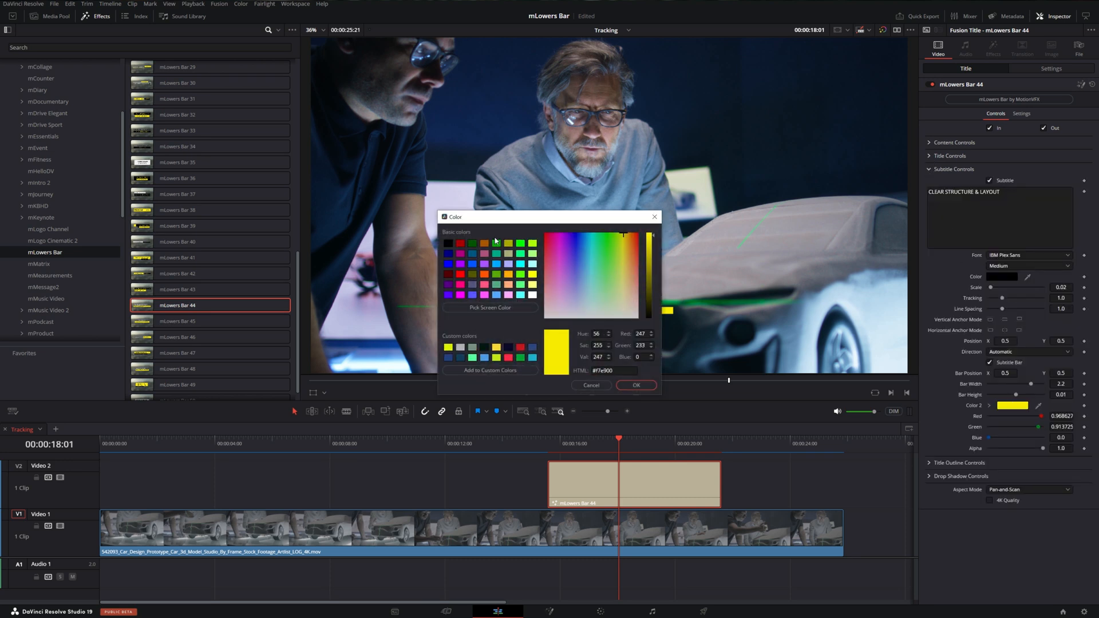
{"action": "left_click", "coordinate": [635, 384]}
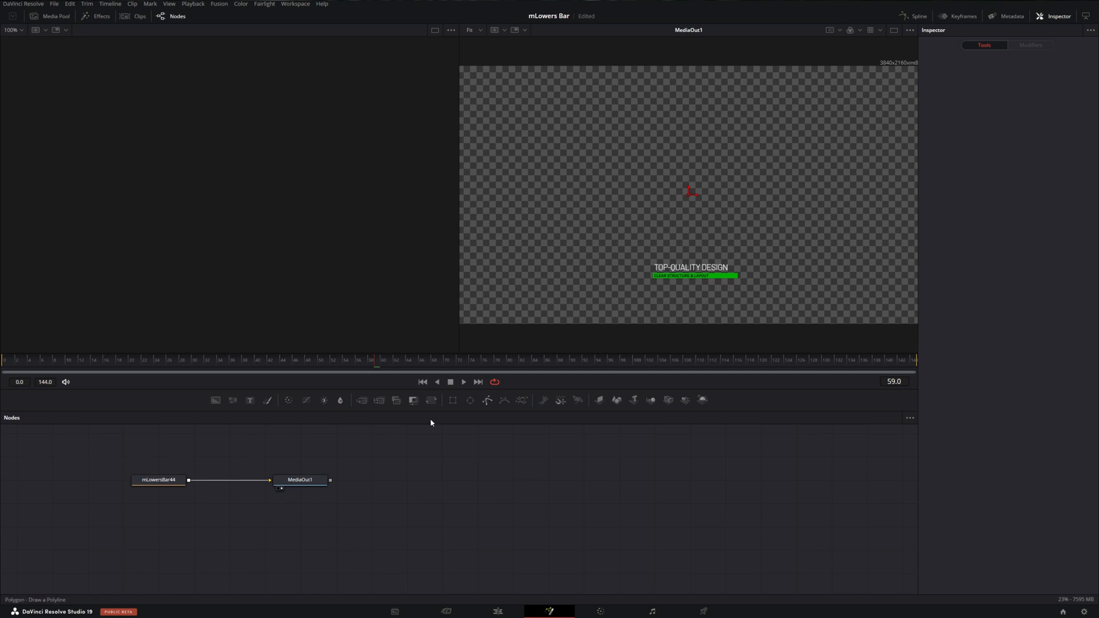
Step: Merge the mLowersBar44 title over a MediaIn node whose Media Source is Background
{"action": "left_click", "coordinate": [407, 480]}
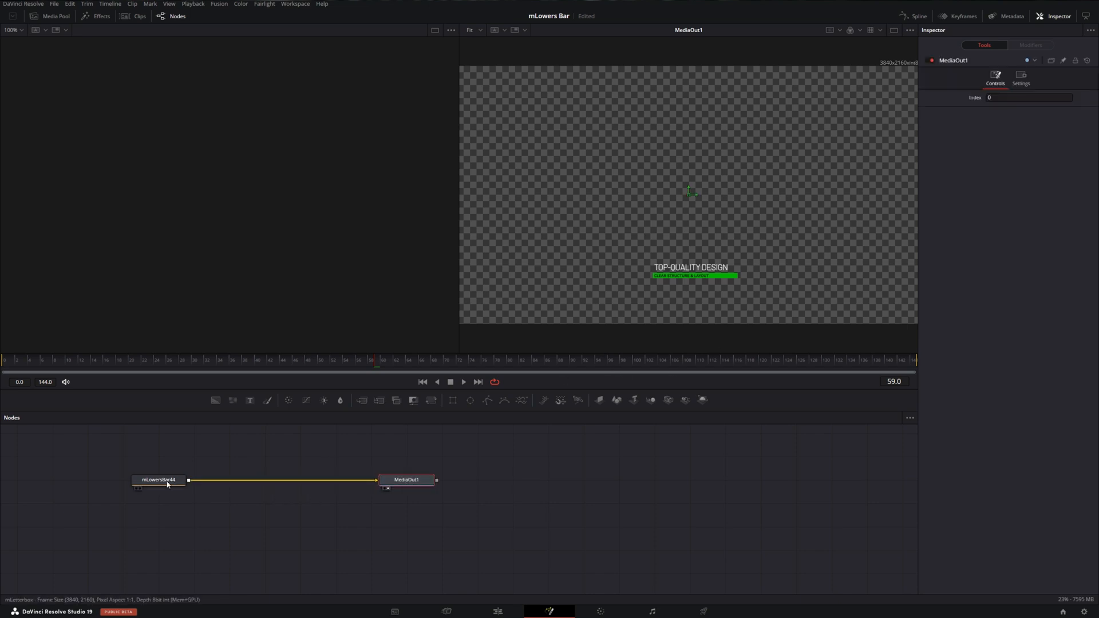
{"action": "double_click", "coordinate": [159, 480]}
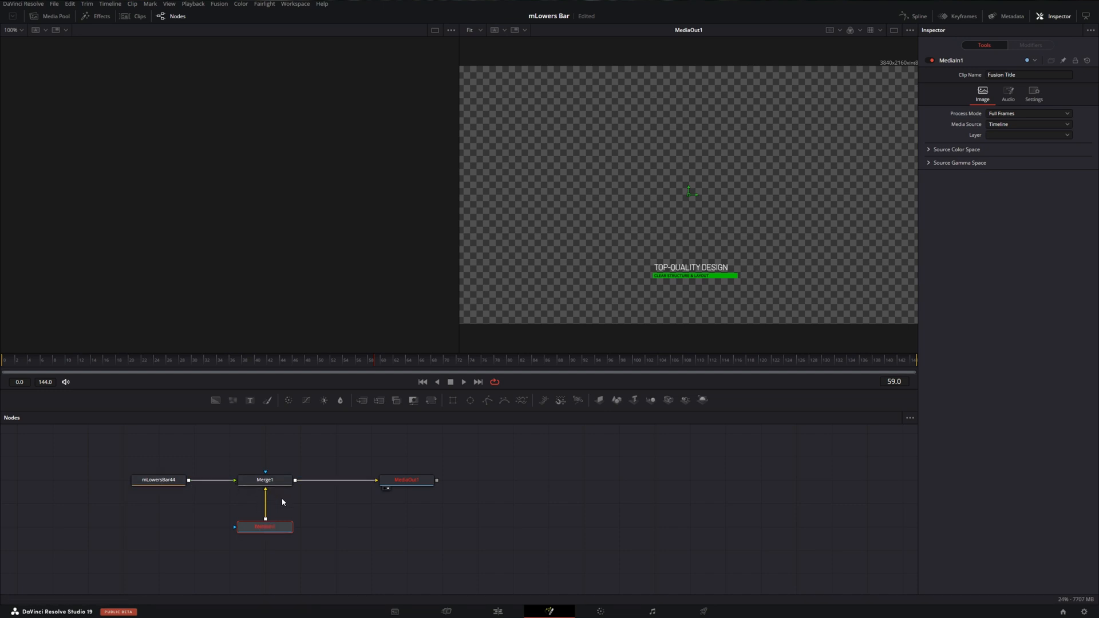
{"action": "mouse_move", "coordinate": [465, 505]}
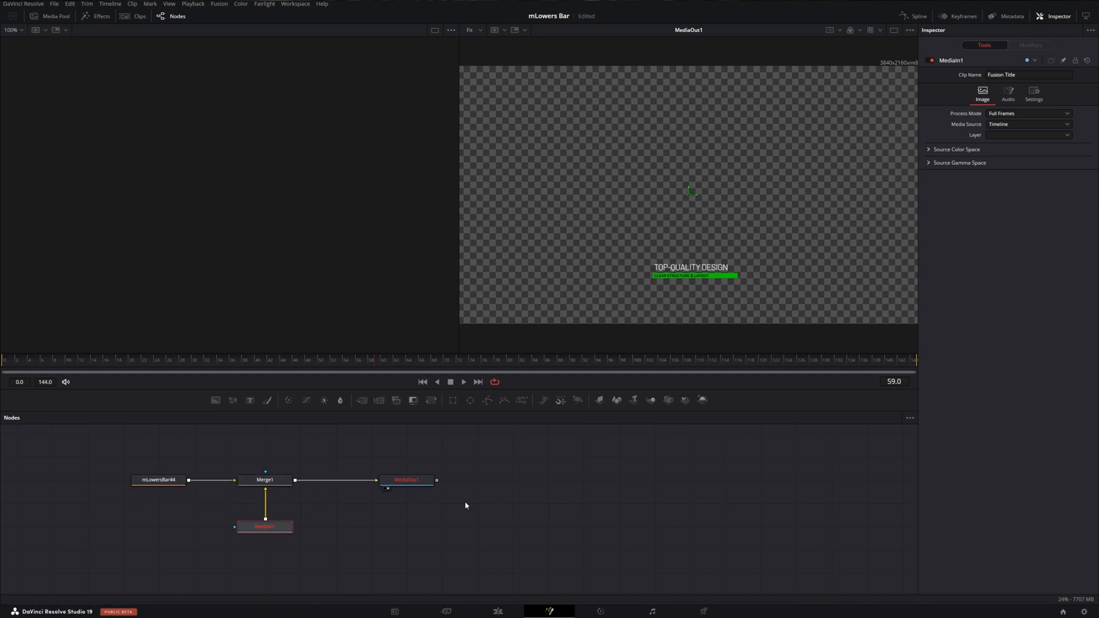
{"action": "left_click", "coordinate": [1027, 124]}
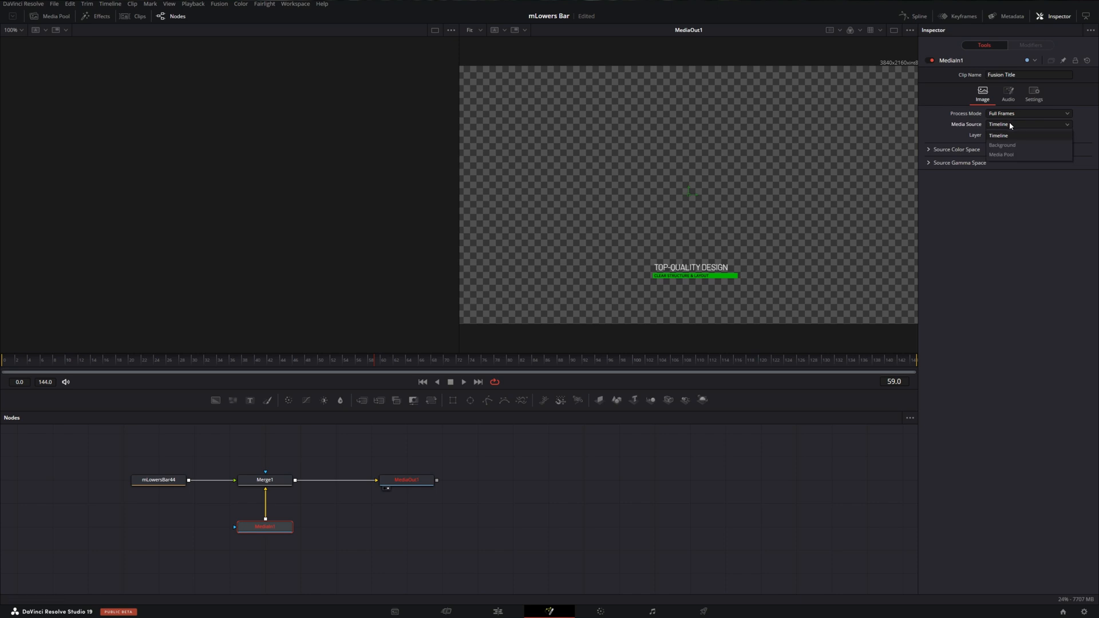
{"action": "left_click", "coordinate": [1002, 145]}
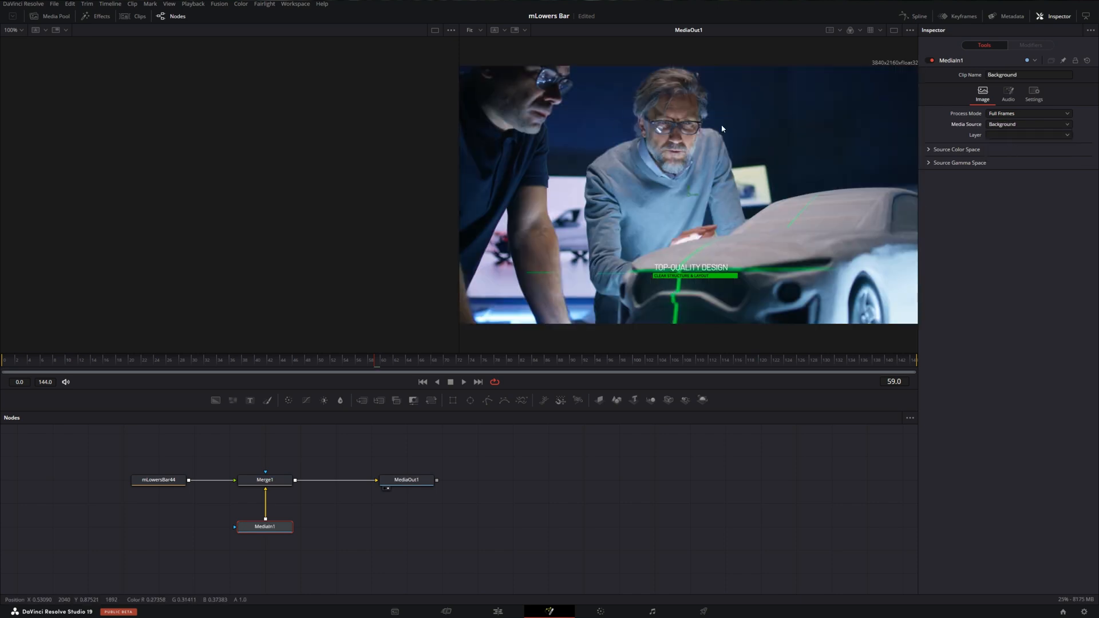
{"action": "mouse_move", "coordinate": [705, 365]}
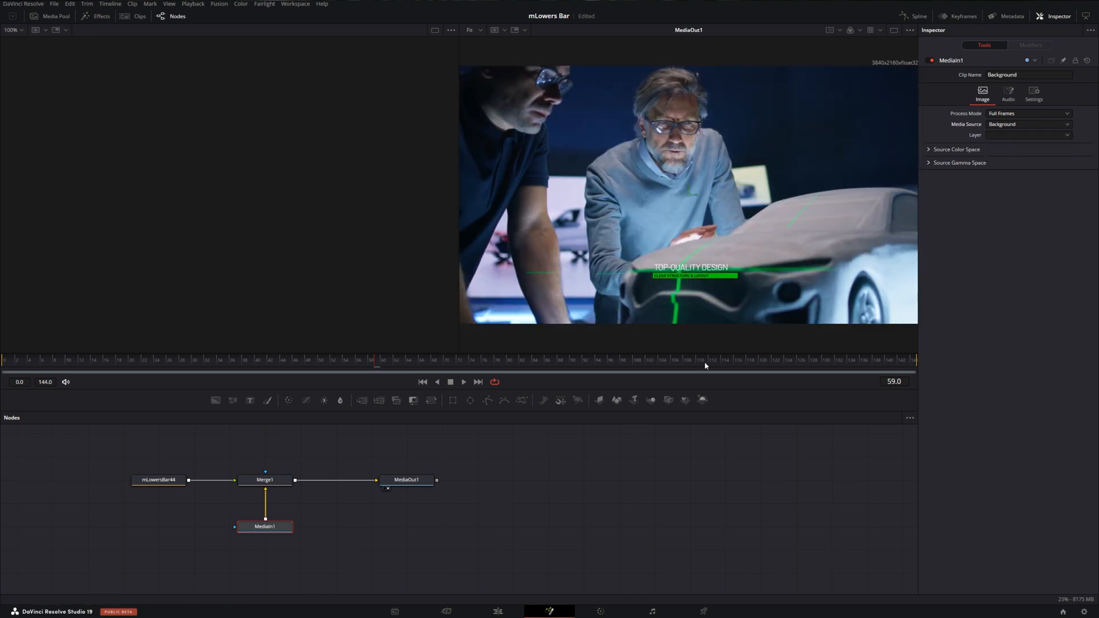
Step: Add a Tracker modifier to mLowersBar44's Content Position, using MediaIn1 as tracker source
{"action": "left_click", "coordinate": [158, 480]}
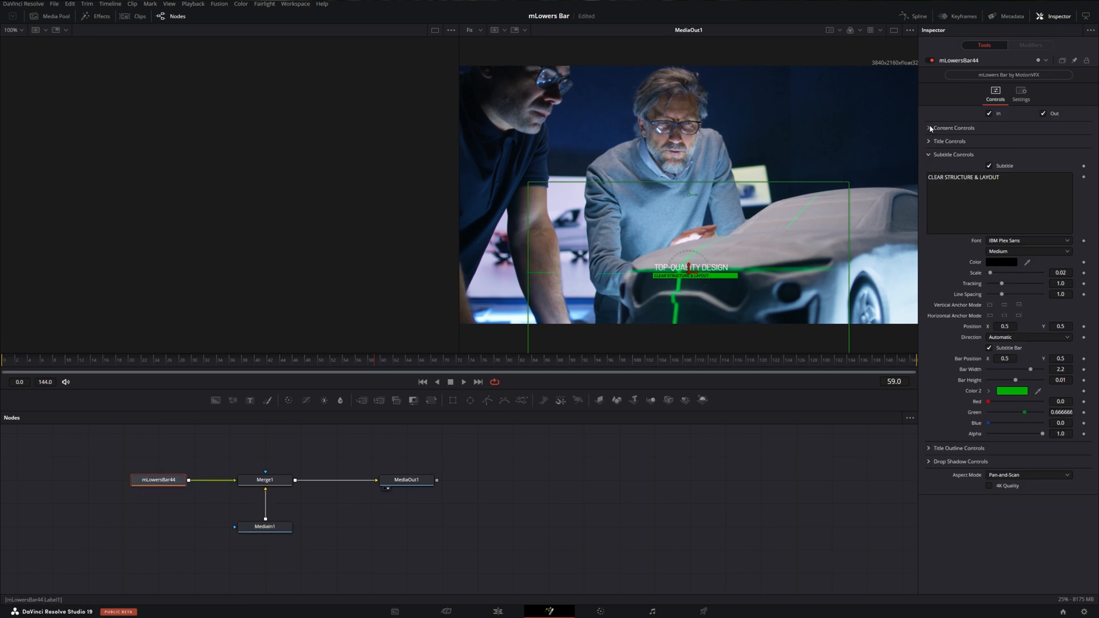
{"action": "left_click", "coordinate": [930, 128]}
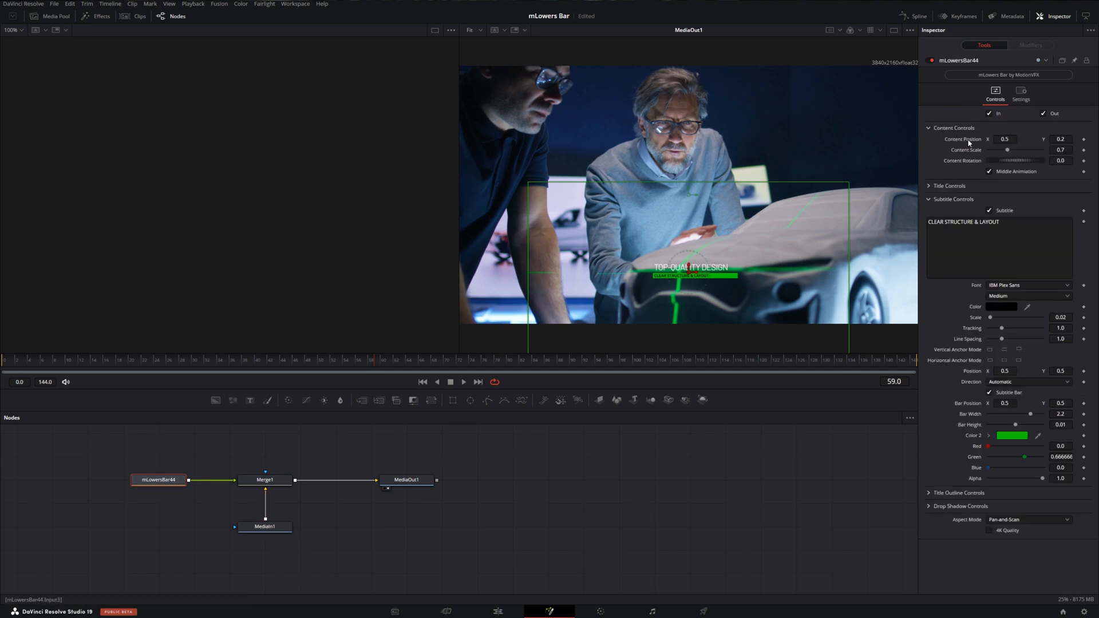
{"action": "right_click", "coordinate": [1005, 139]}
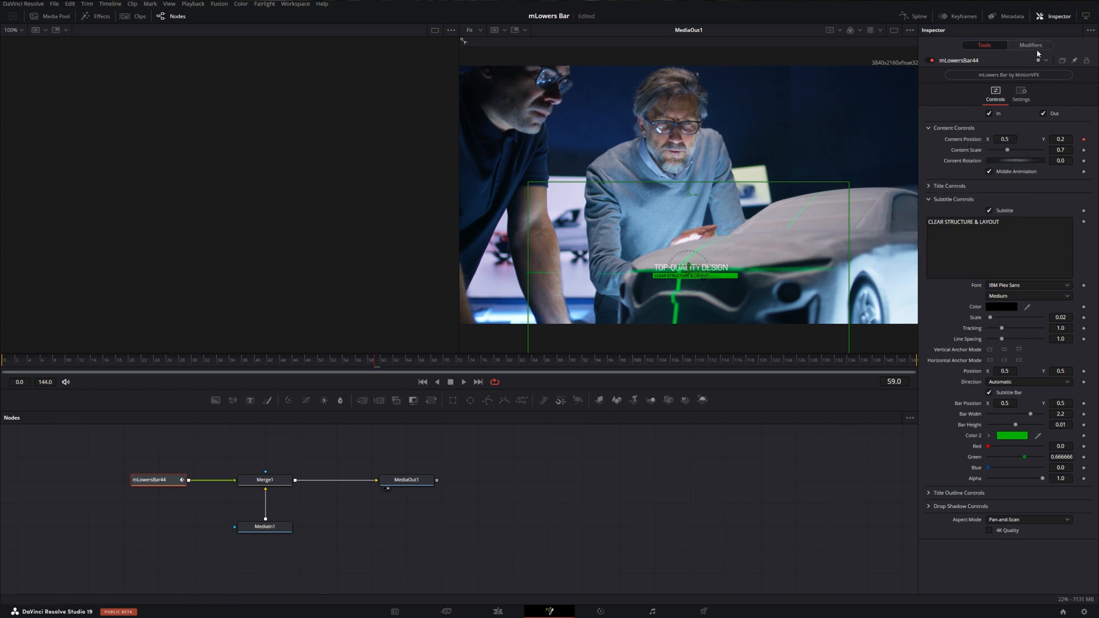
{"action": "left_click", "coordinate": [1031, 45]}
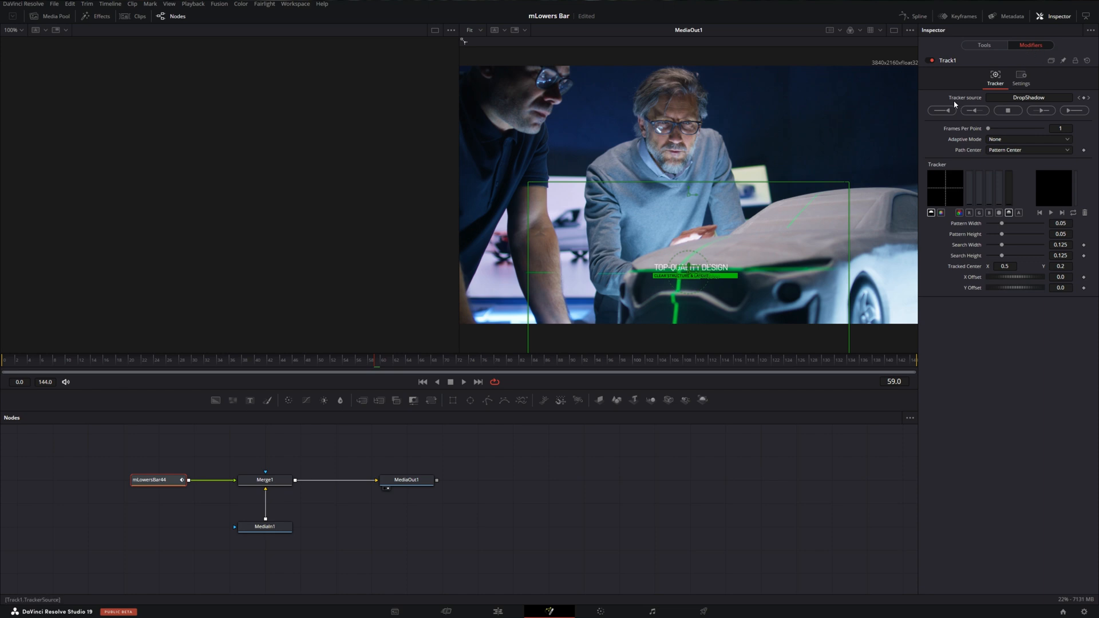
{"action": "left_click", "coordinate": [265, 527]}
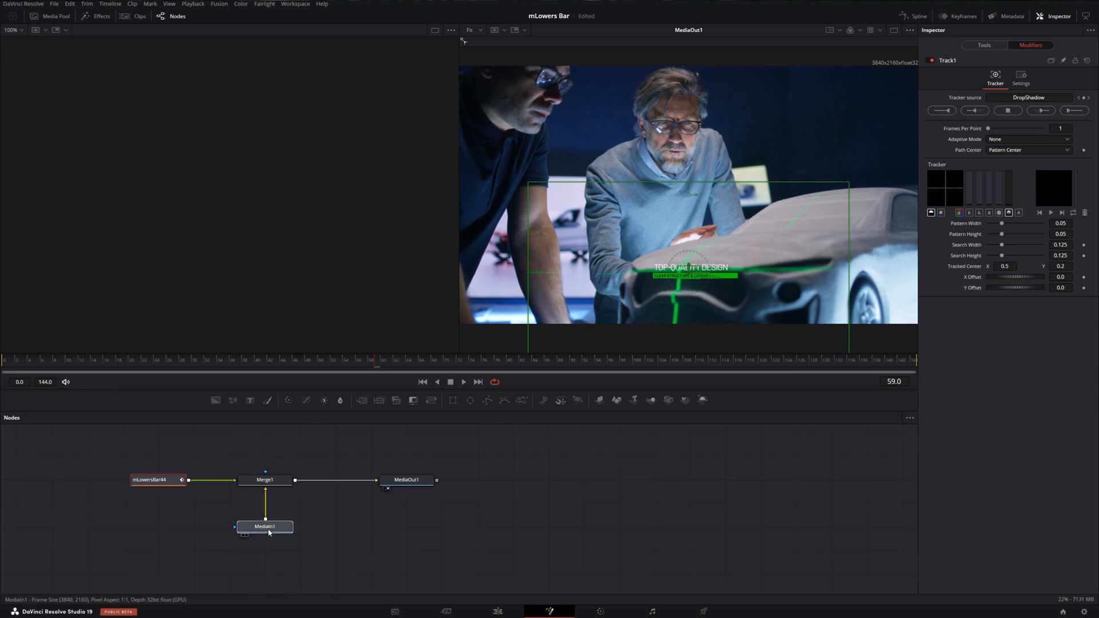
{"action": "left_click", "coordinate": [265, 526]}
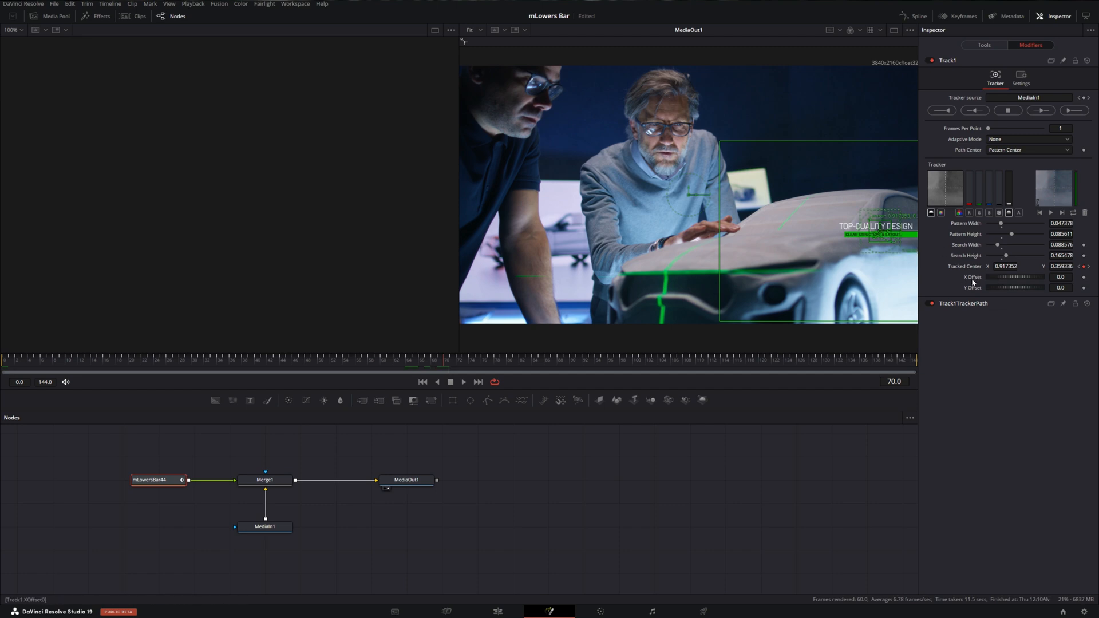
Step: Offset the green title horizontally from the tracked point on the car
{"action": "left_click_drag", "start_coordinate": [1037, 277], "coordinate": [1017, 277]}
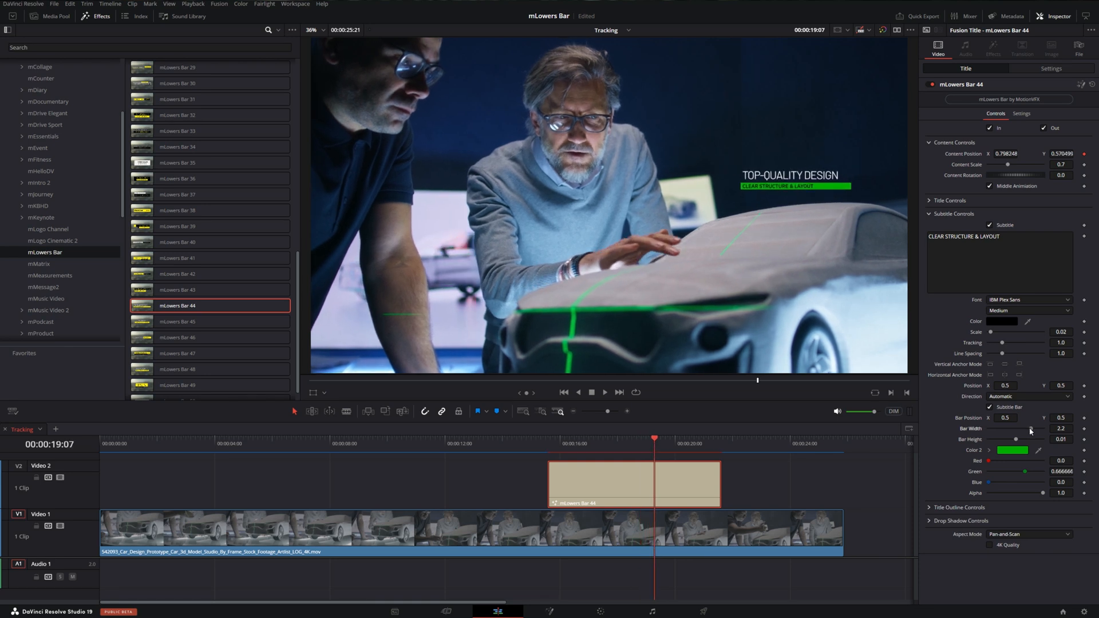
Step: Enlarge the title's white outline (width 0.83, height 0.67) and scrub the shot to preview
{"action": "left_click_drag", "start_coordinate": [1031, 428], "coordinate": [1041, 428]}
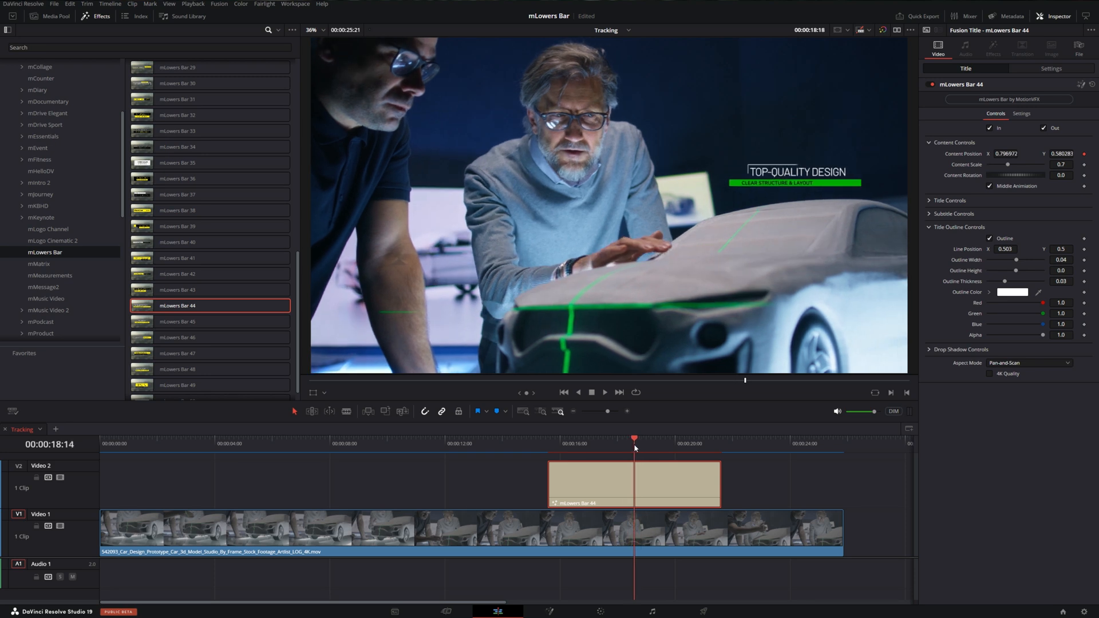
{"action": "left_click_drag", "start_coordinate": [635, 438], "coordinate": [629, 438]}
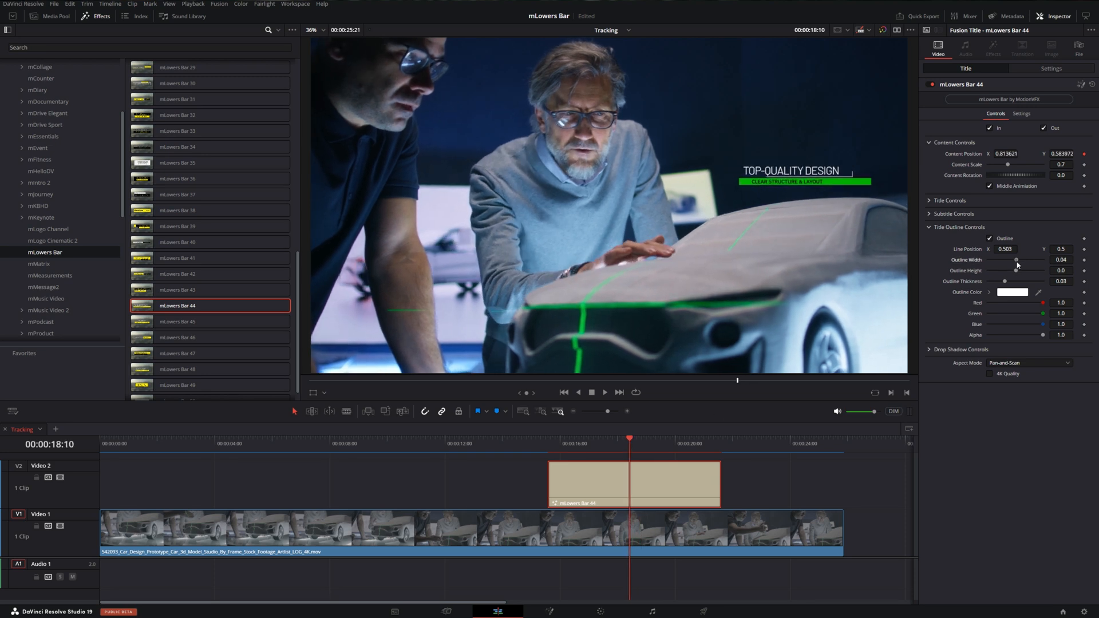
{"action": "left_click_drag", "start_coordinate": [1016, 260], "coordinate": [992, 260]}
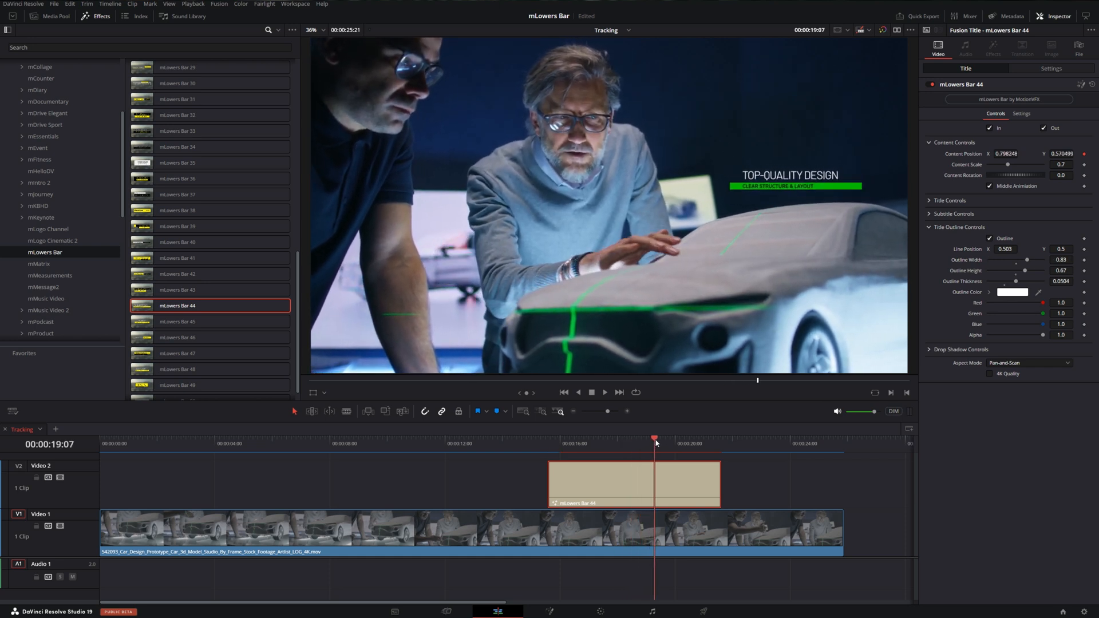
{"action": "left_click_drag", "start_coordinate": [656, 438], "coordinate": [615, 438]}
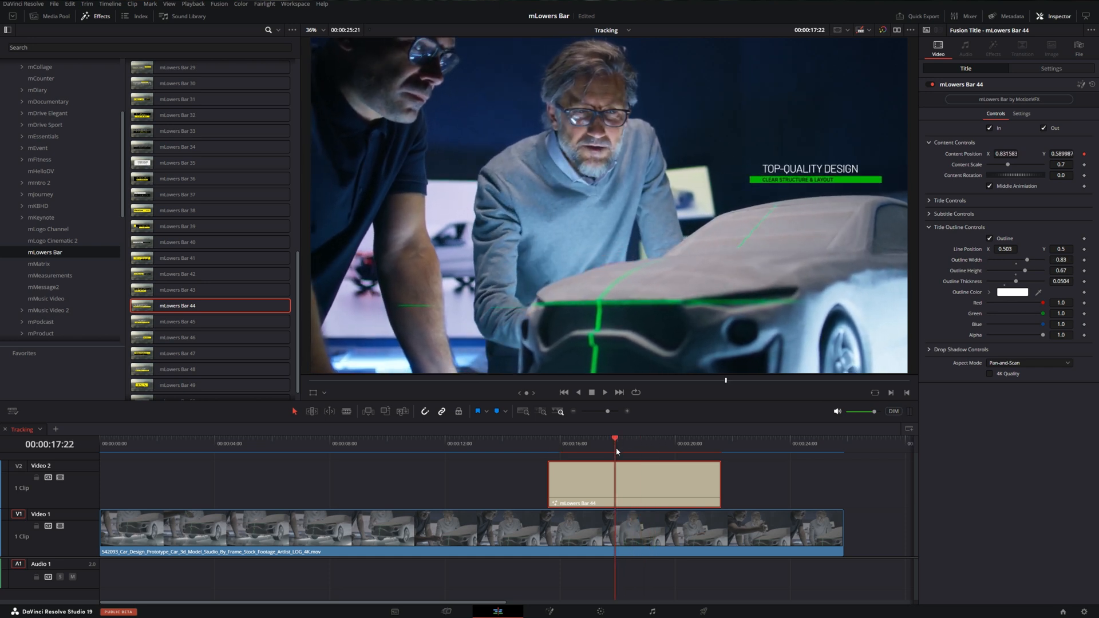